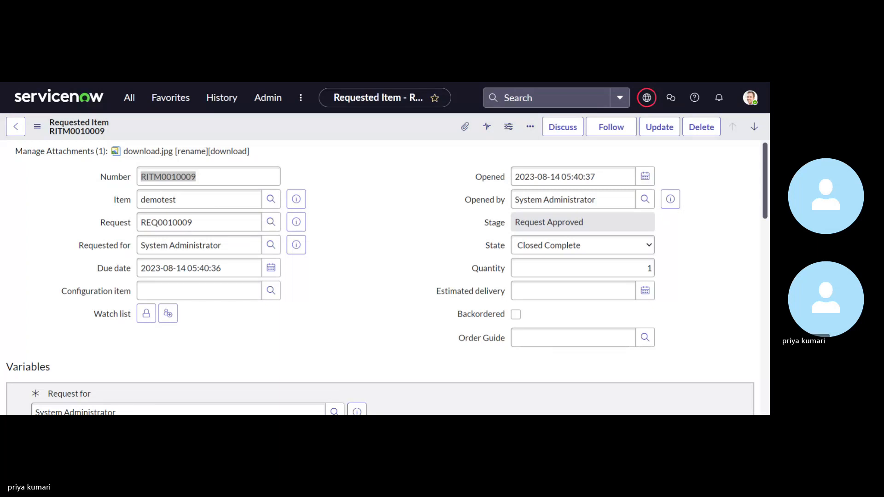
mouse_move(825, 300)
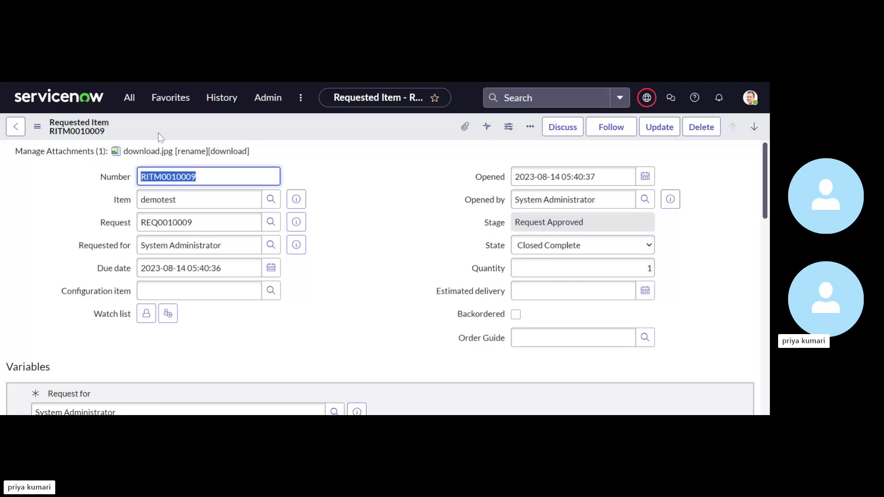
- Enter the misspelled table name scr_req_item_list.do in the filter navigator, landing on Page not found
left_click(129, 97)
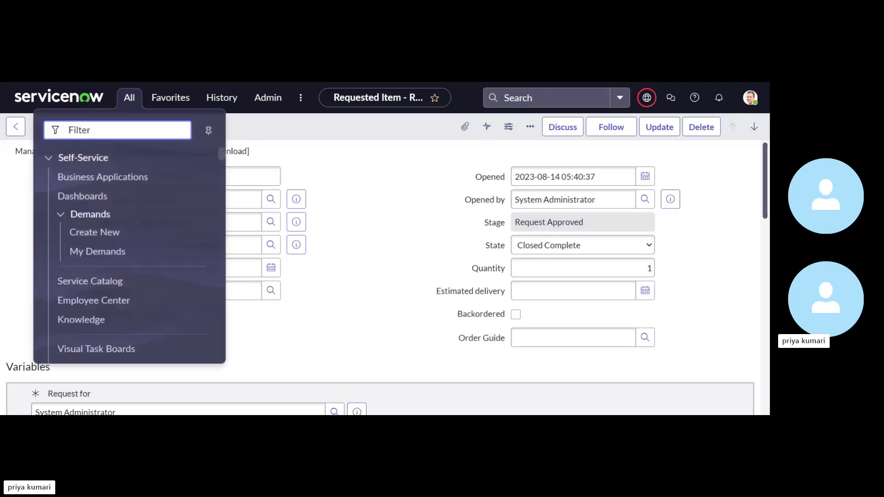
type("s")
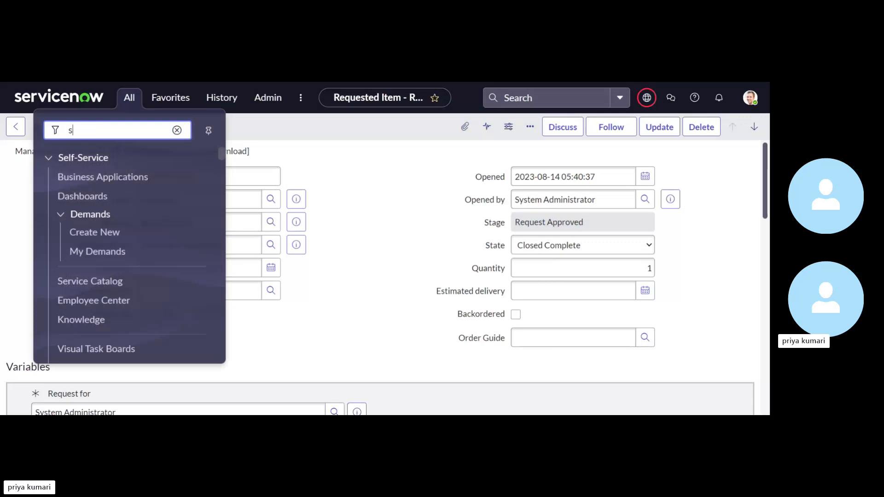
type("cr_")
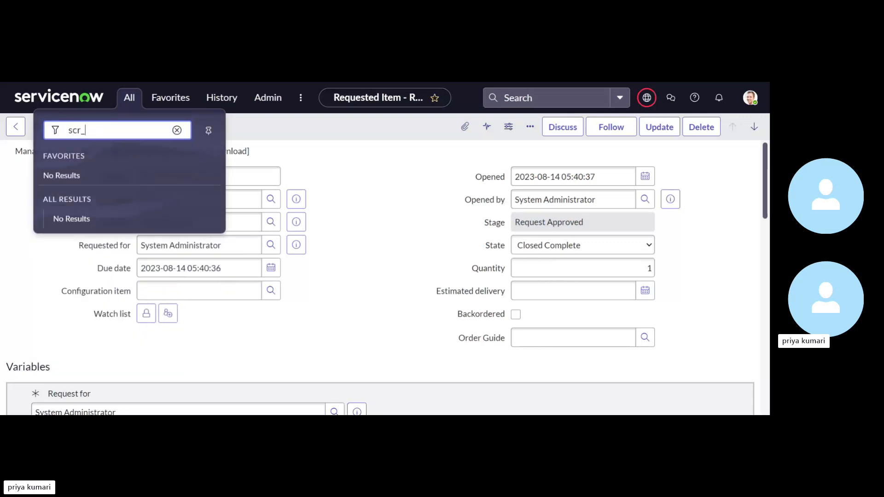
type("rew")
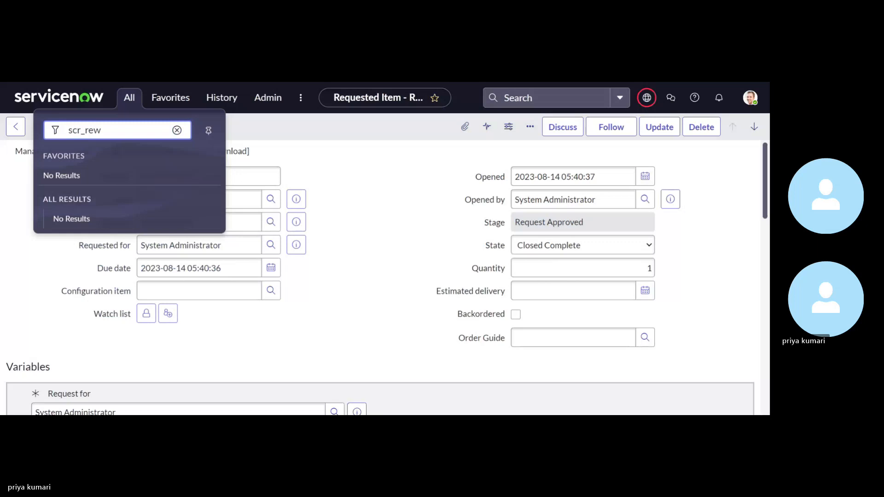
key("Backspace")
type("q_i")
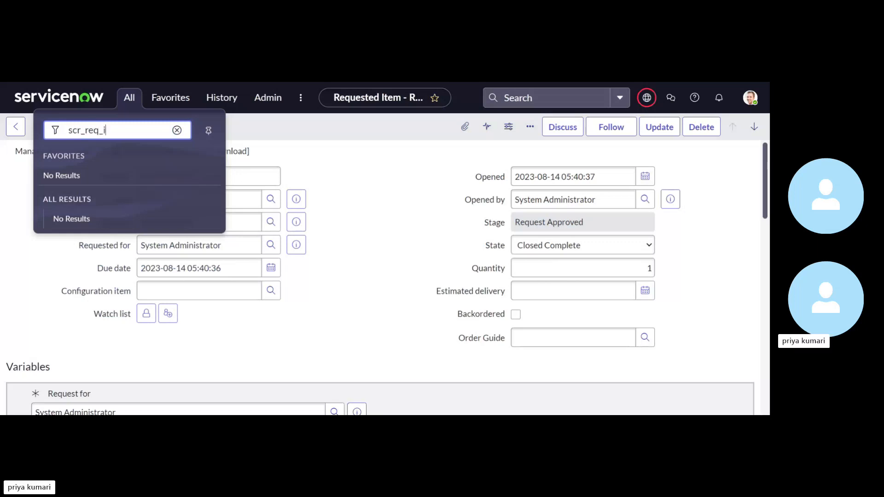
type("tem.list.do")
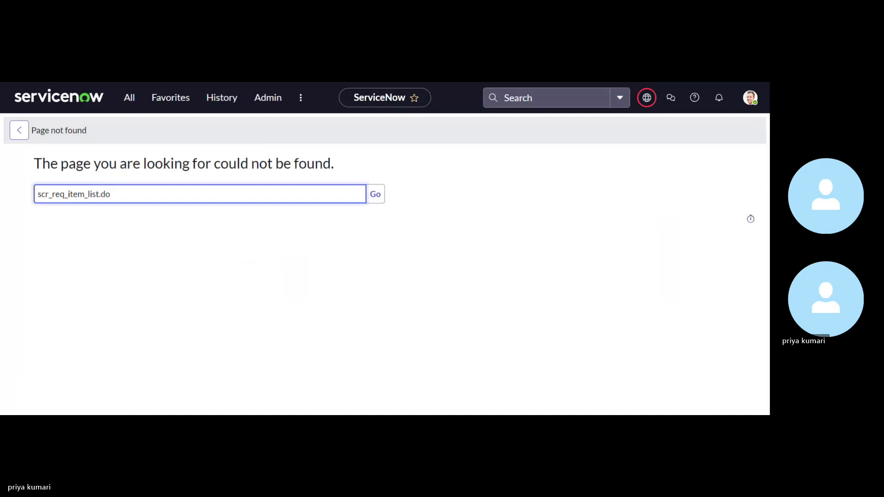
double_click(68, 194)
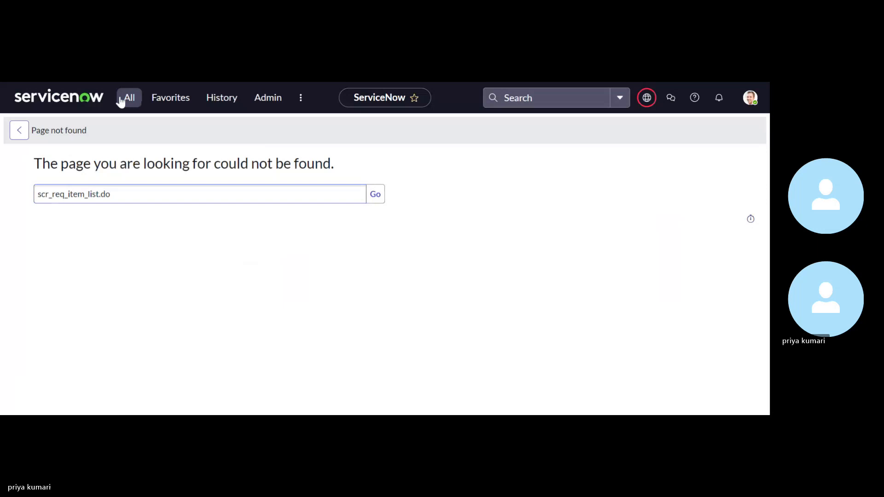
left_click(129, 97)
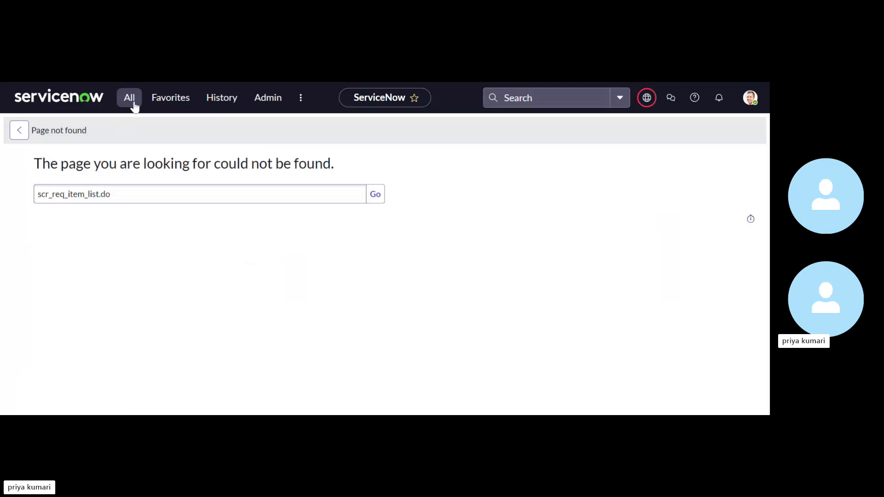
left_click(129, 97)
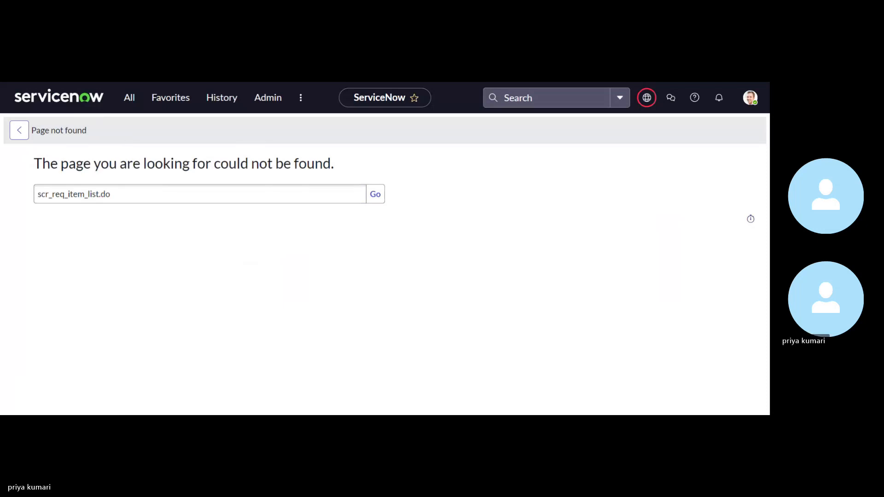
mouse_move(129, 97)
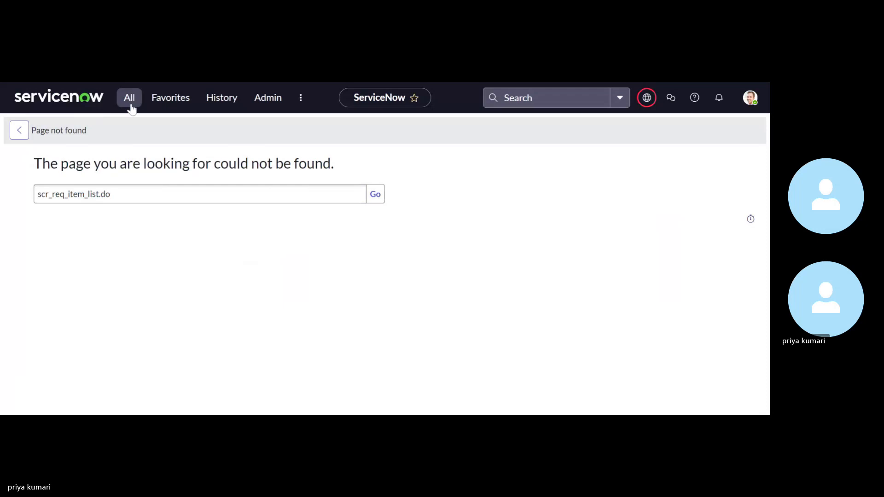
- Enter sc_req_item_list in the filter navigator to open the Requested Items list of 15 records
left_click(129, 97)
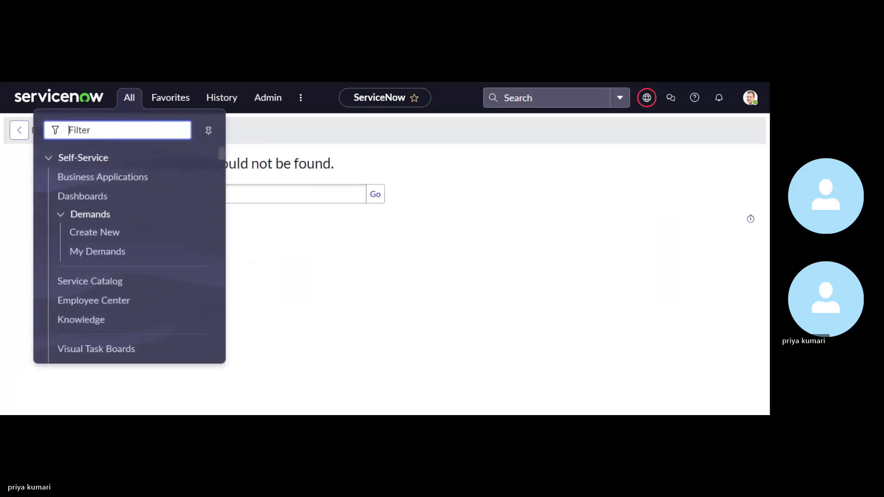
type("sc_req_item_list")
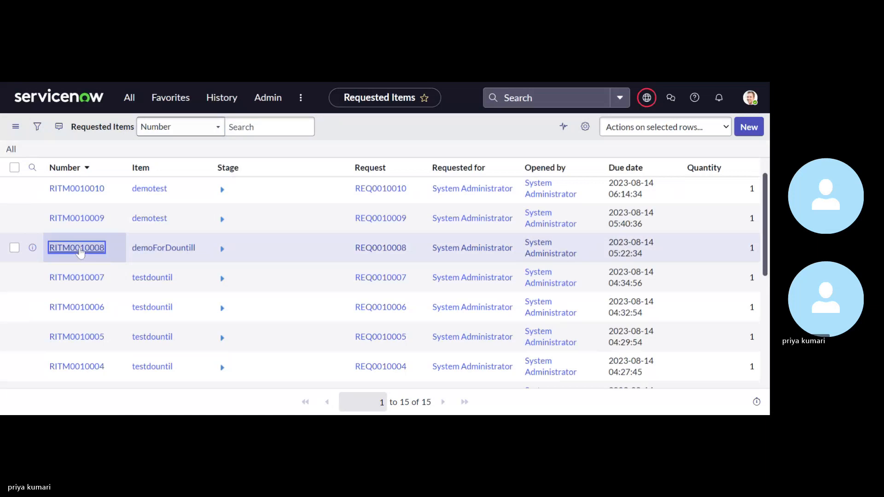
- Open RITM0010008 and review its Variables and the Catalog Tasks related list (SCTASK0010012–0010014)
left_click(77, 248)
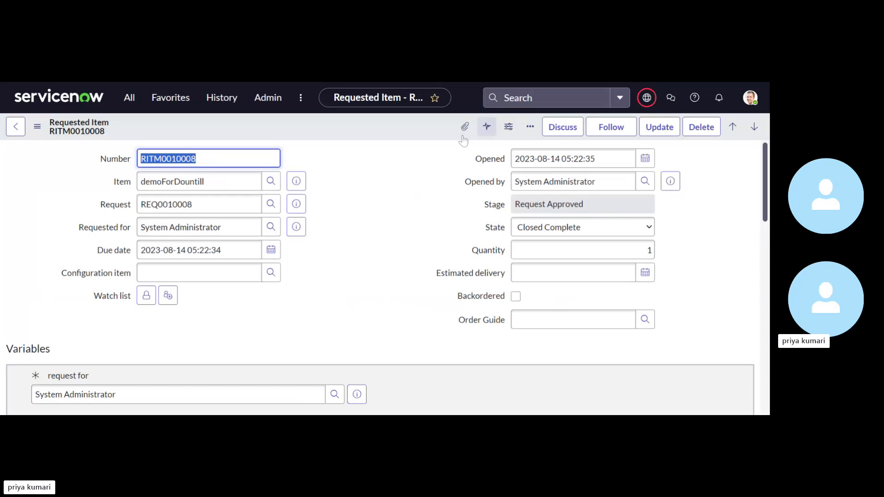
scroll("down", 3)
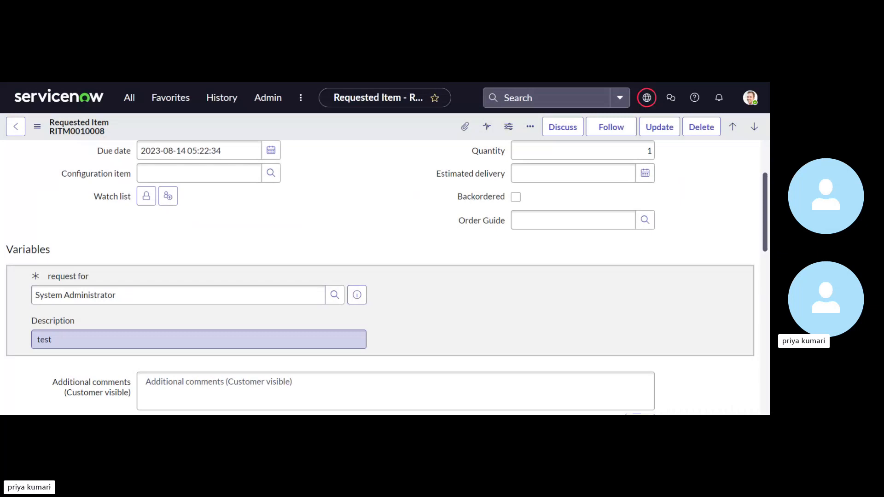
scroll("up", 3)
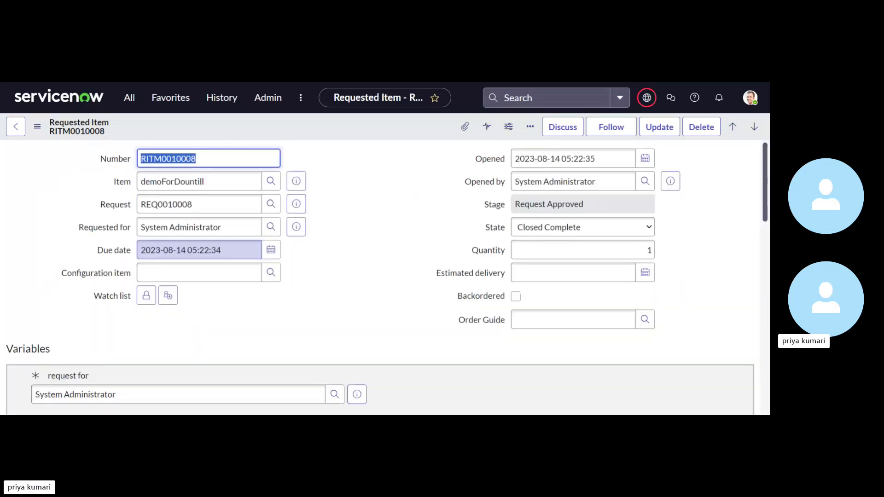
scroll("down", 3)
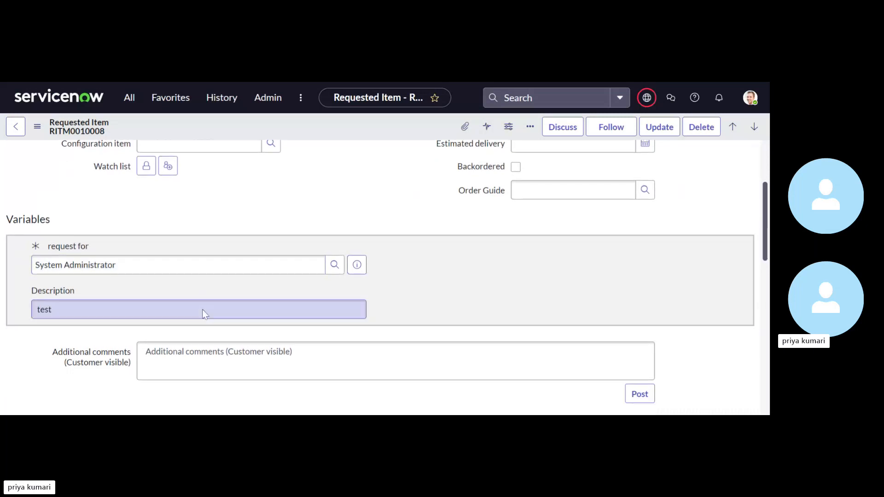
scroll("up", 3)
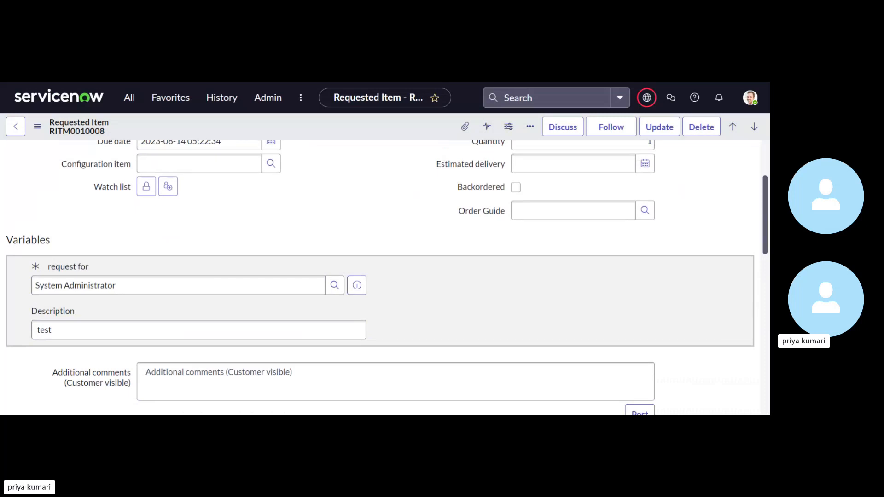
scroll("up", 3)
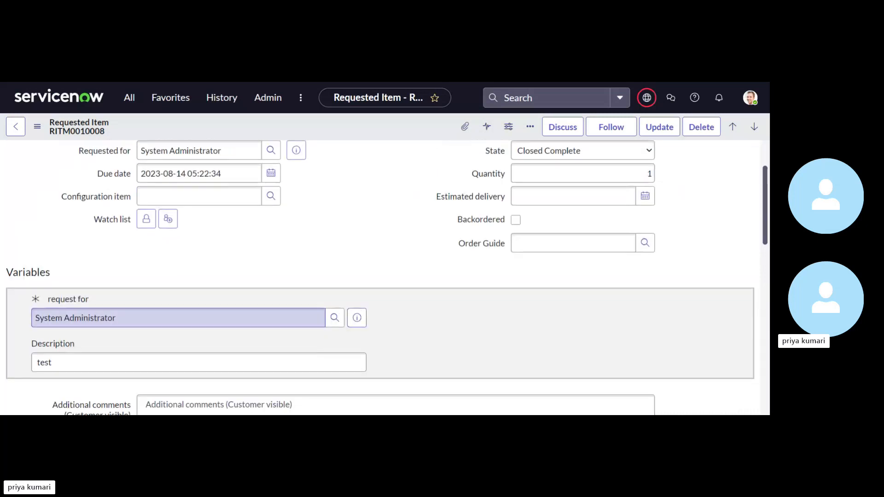
scroll("down", 3)
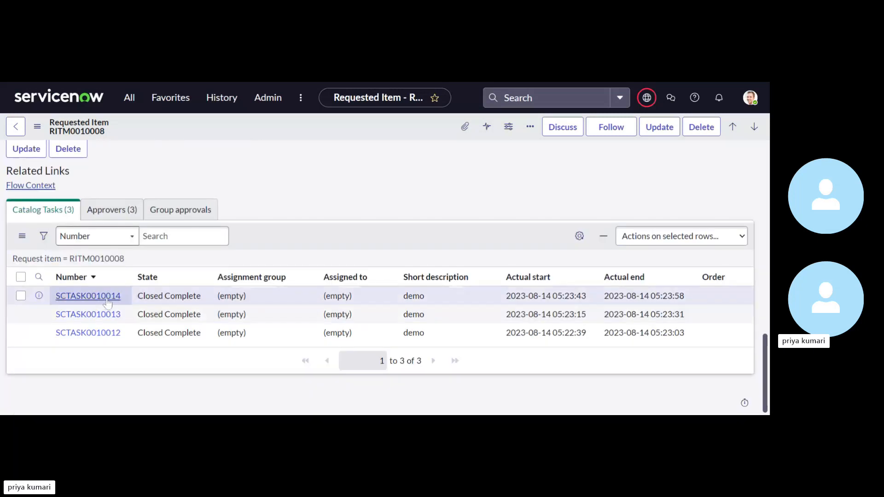
mouse_move(322, 228)
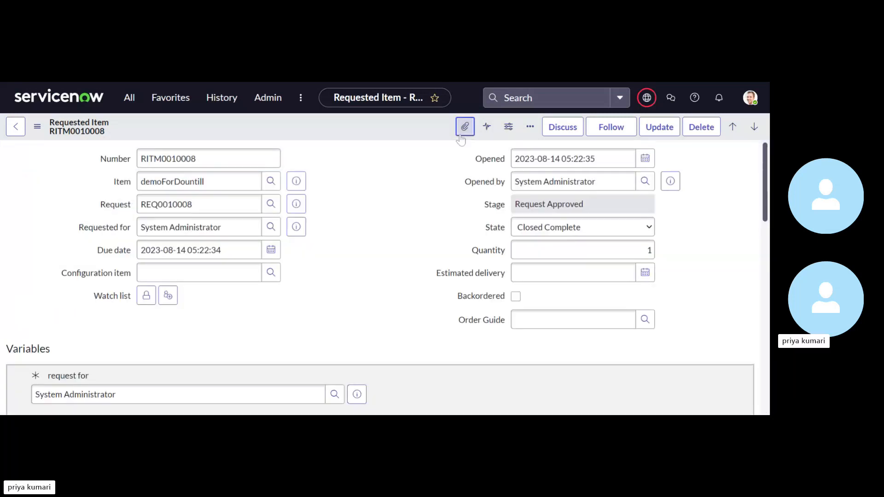
- Attach download.jpg to requested item RITM0010008 through its attachments dialog
left_click(464, 126)
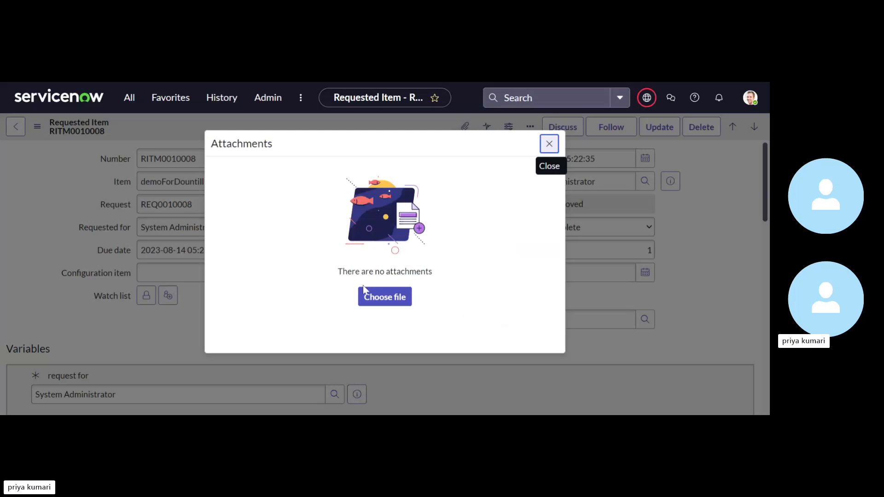
mouse_move(385, 298)
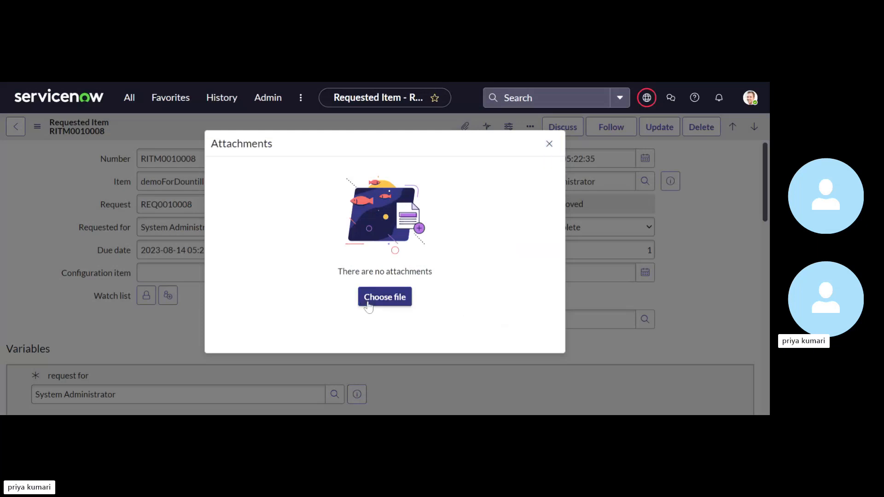
mouse_move(372, 306)
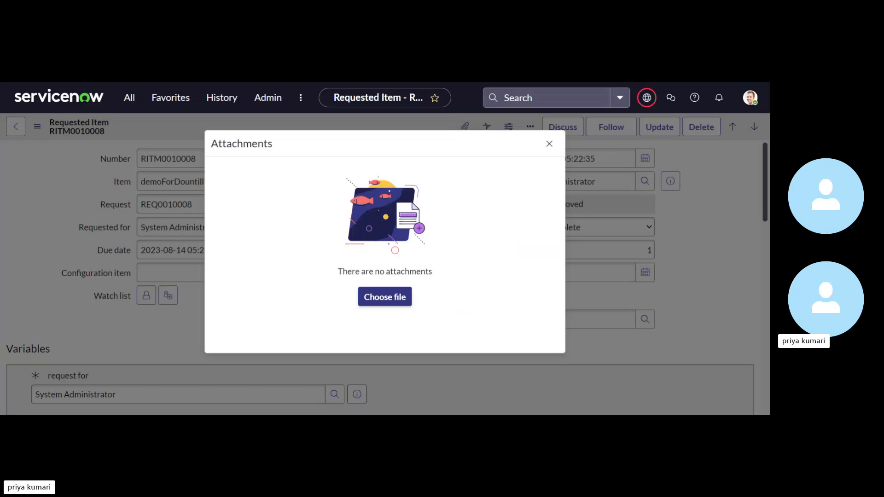
left_click(385, 297)
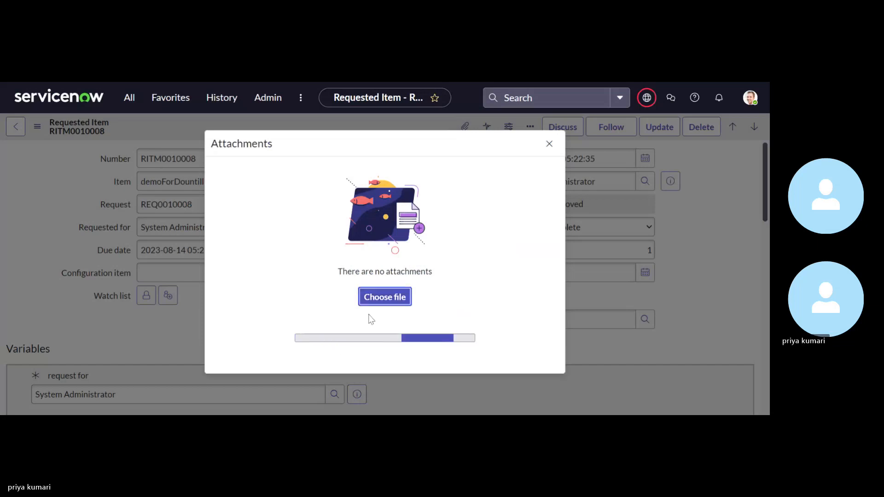
left_click(385, 297)
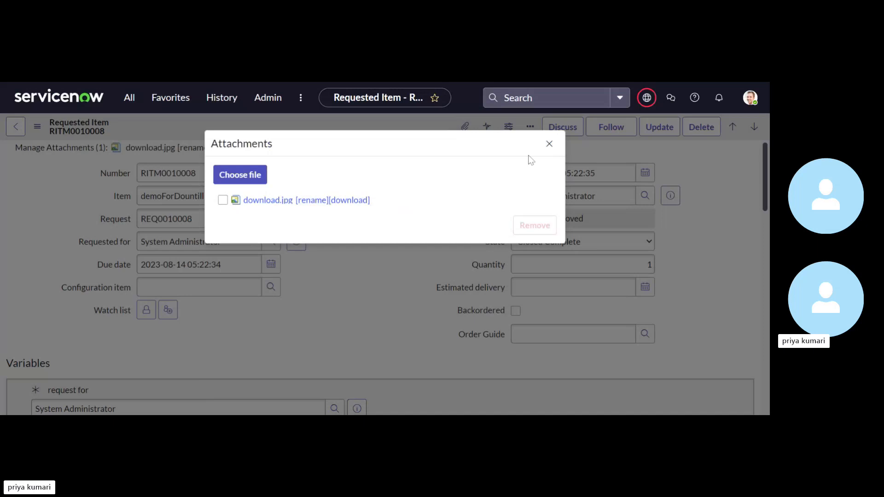
left_click(549, 143)
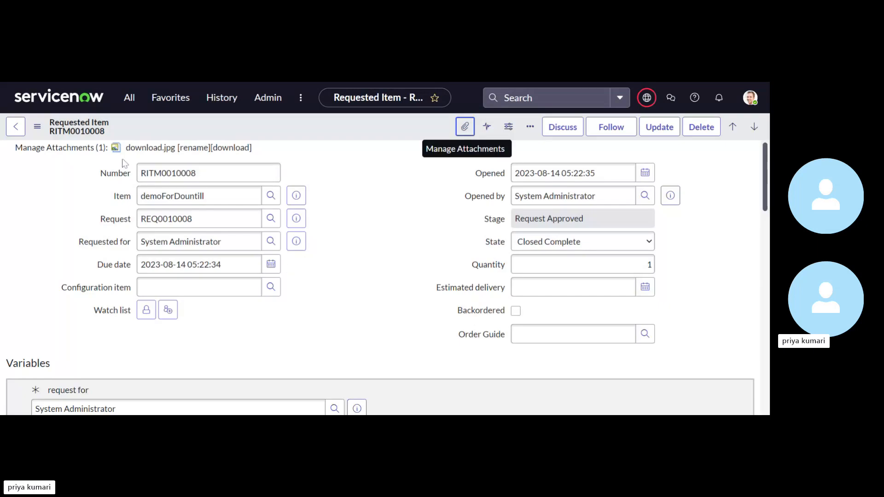
- Scroll down the RITM0010008 form to the Catalog Tasks related list
scroll("down", 3)
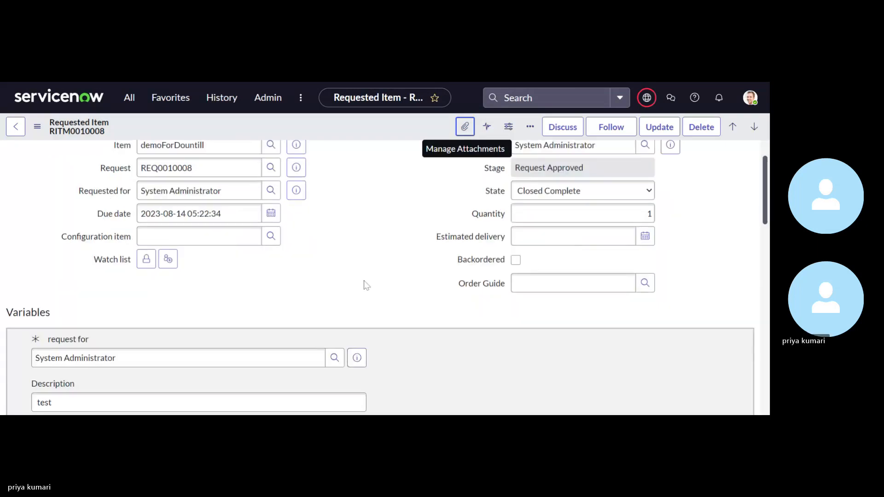
scroll("down", 3)
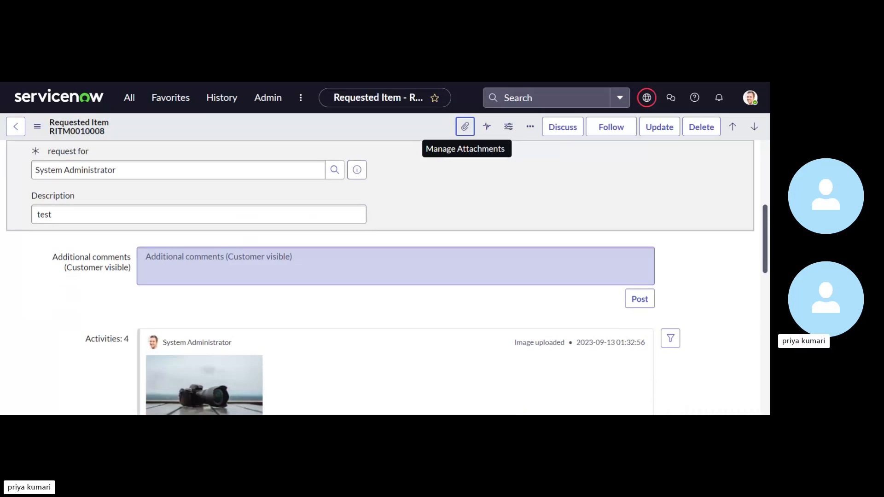
scroll("down", 3)
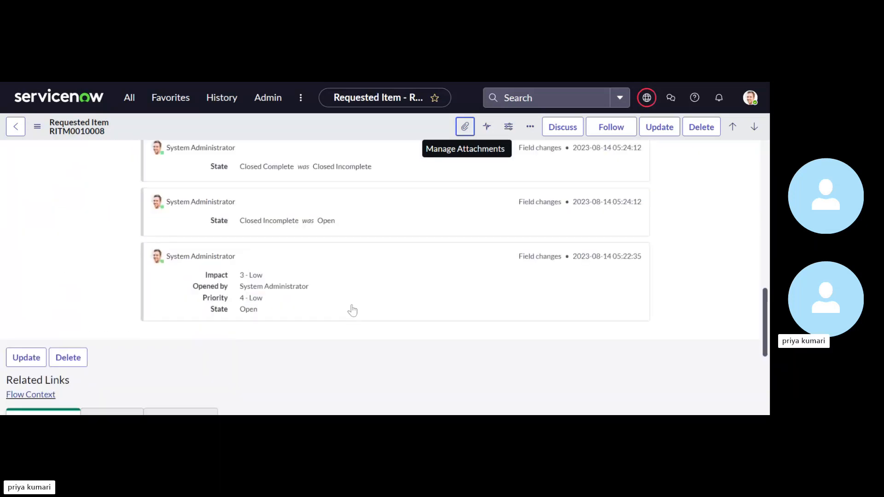
scroll("down", 3)
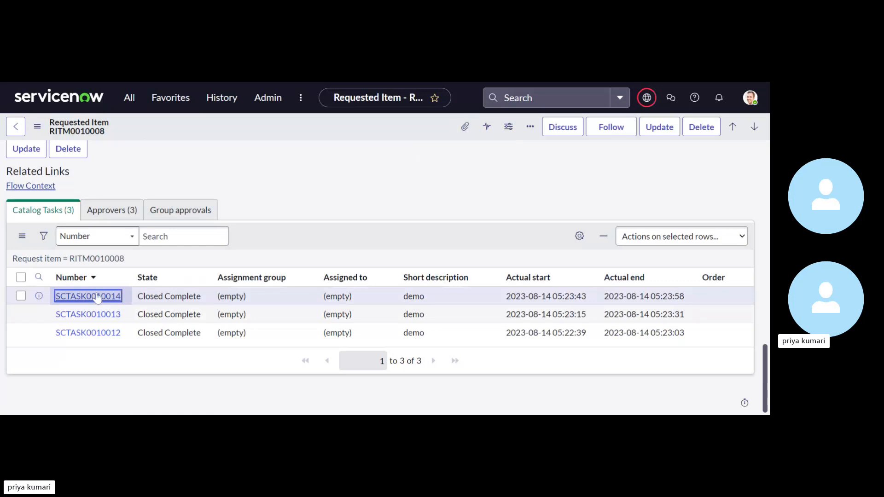
- Open catalog task SCTASK0010014 from the Catalog Tasks related list
left_click(87, 296)
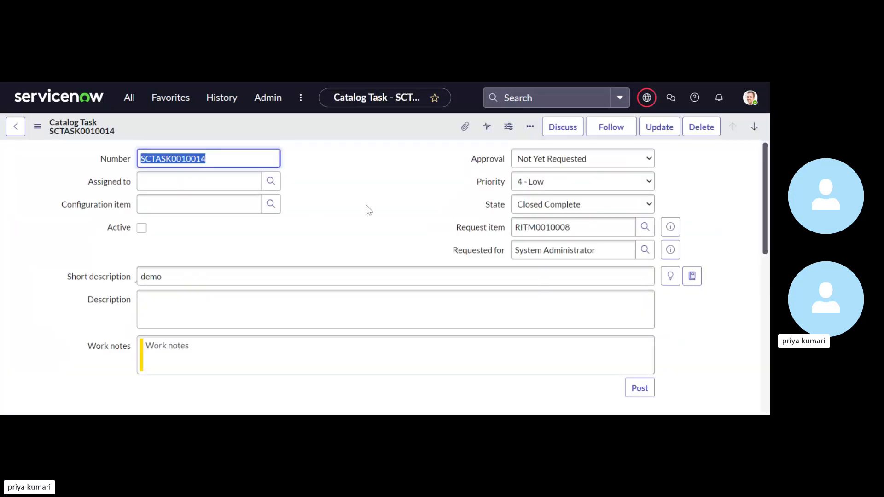
left_click(197, 182)
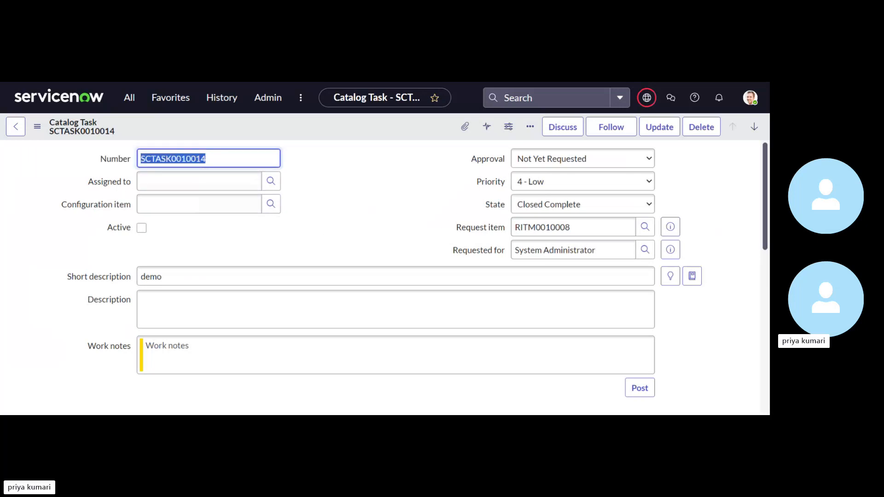
mouse_move(243, 245)
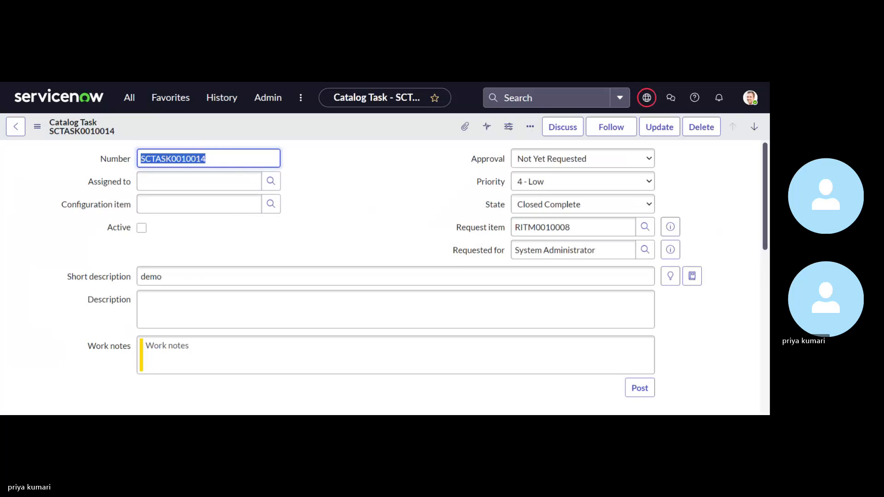
mouse_move(261, 229)
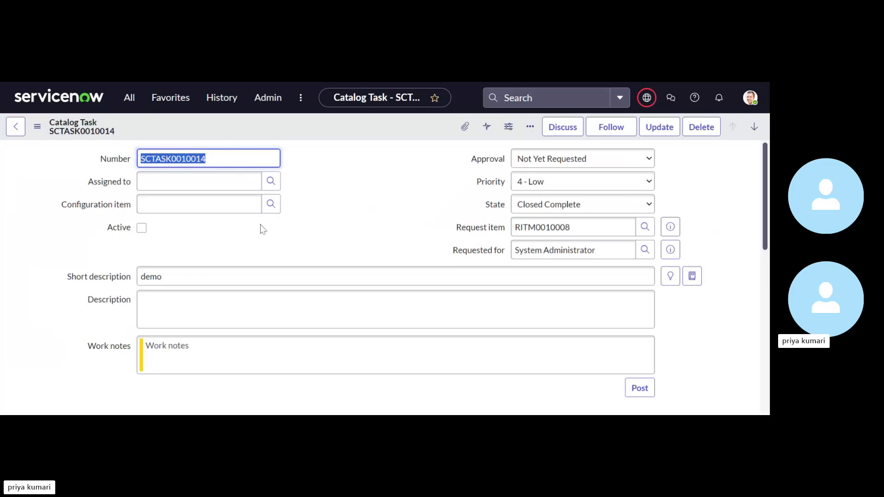
left_click(199, 204)
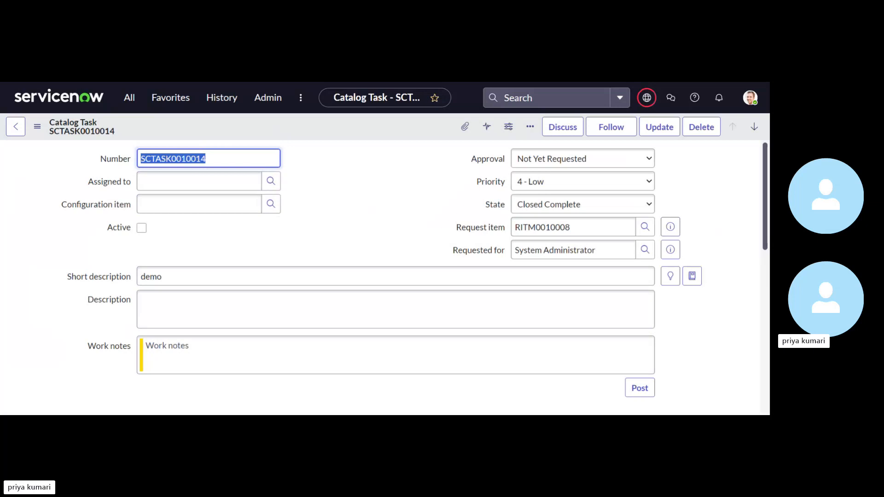
mouse_move(319, 234)
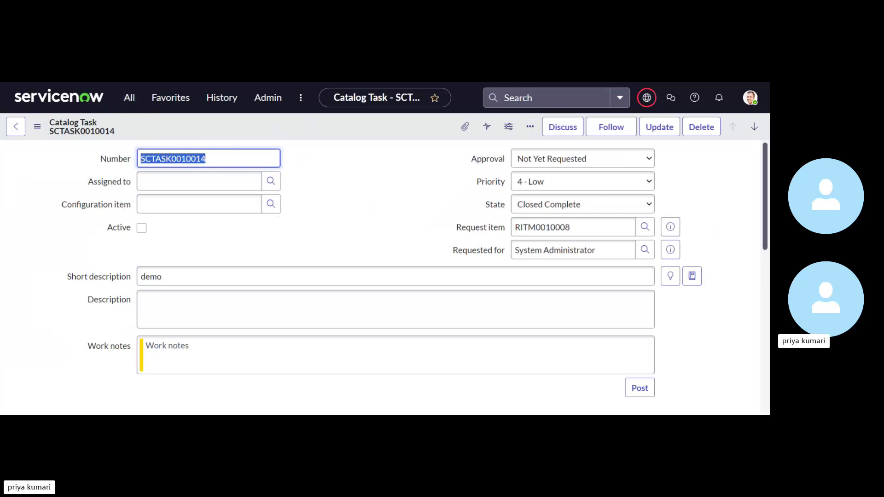
mouse_move(175, 140)
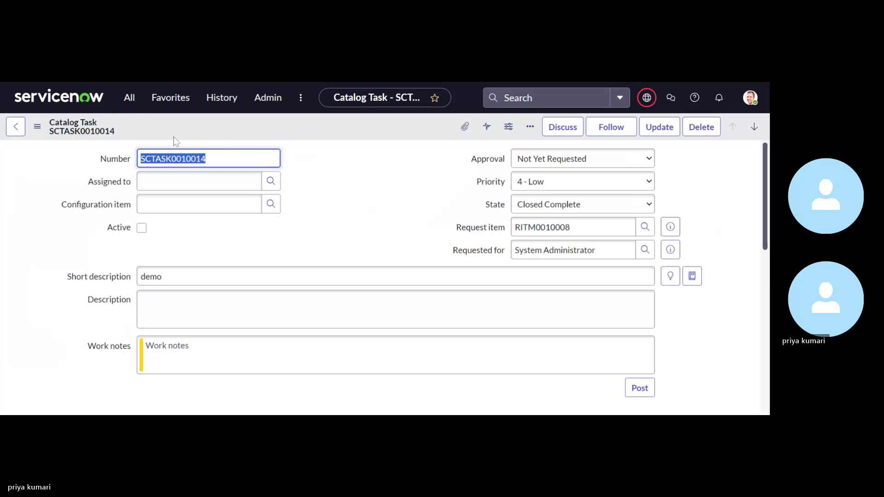
- Filter the All menu for 'background' and open System Definition > Scripts - Background
left_click(129, 97)
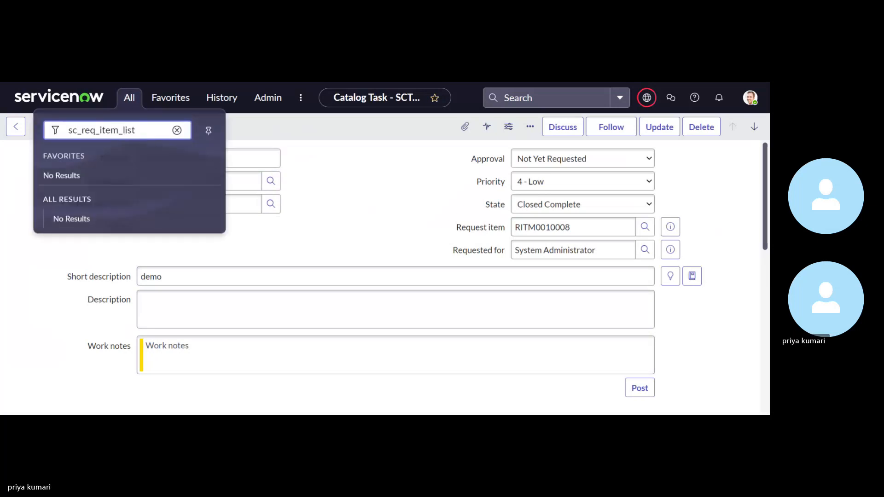
key("Backspace")
type("b")
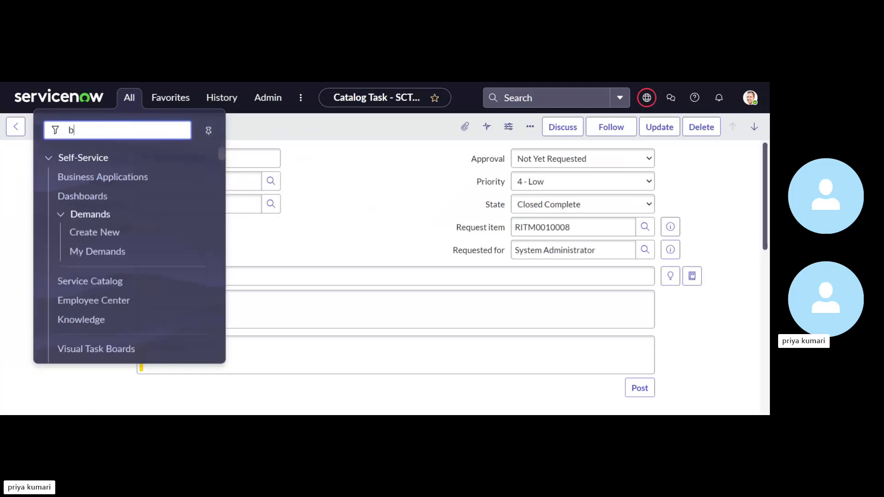
type("ackg")
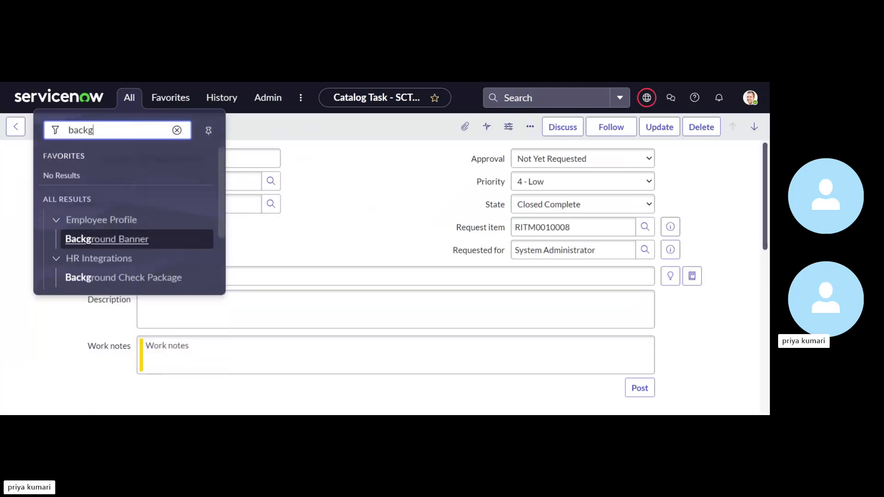
type("round")
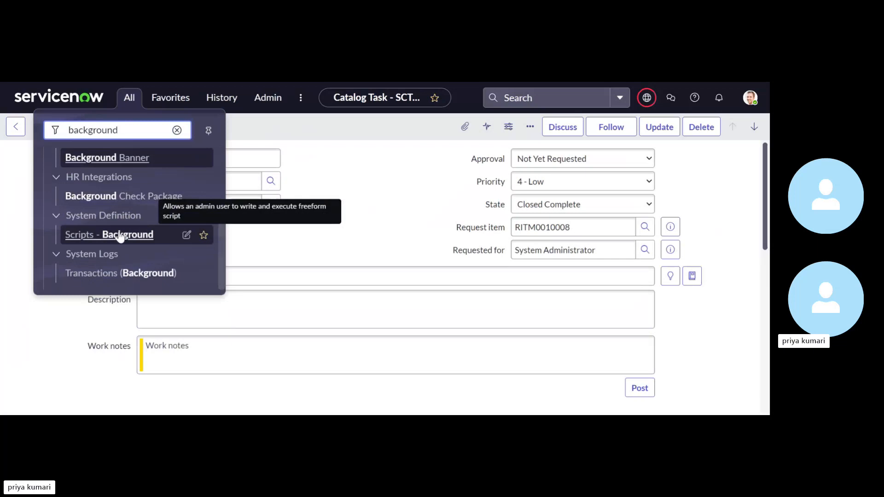
left_click(108, 235)
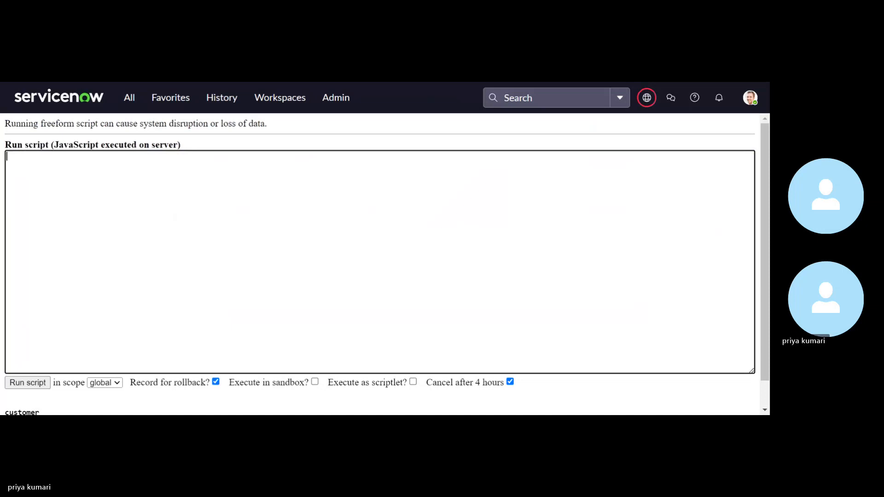
- Write var gr = new GlideRecord('sc_task'); as the first line of the background script
type("v")
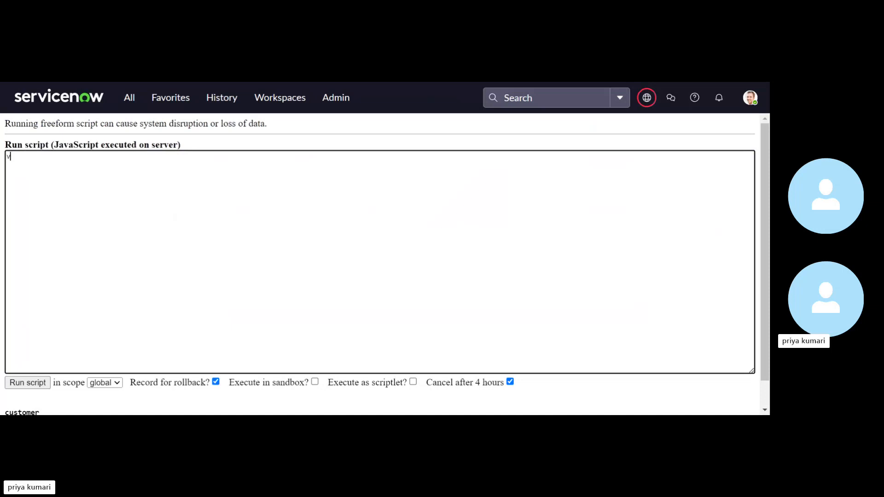
type("ar")
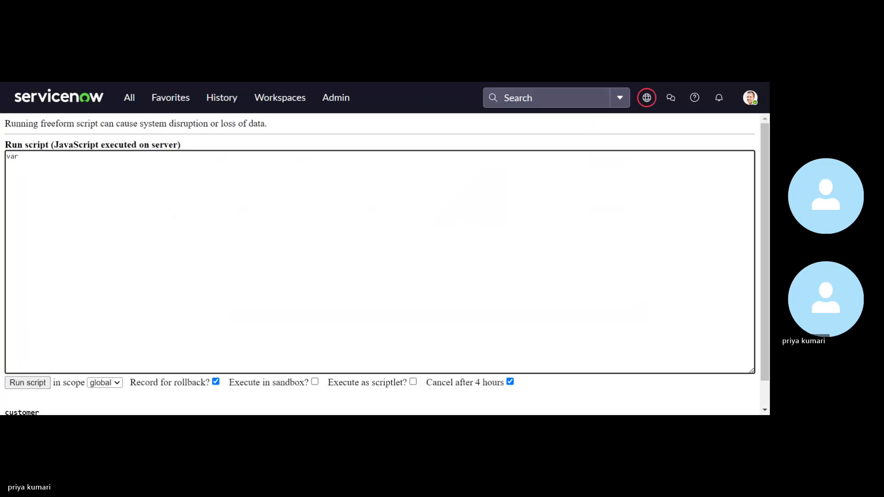
type("gr =")
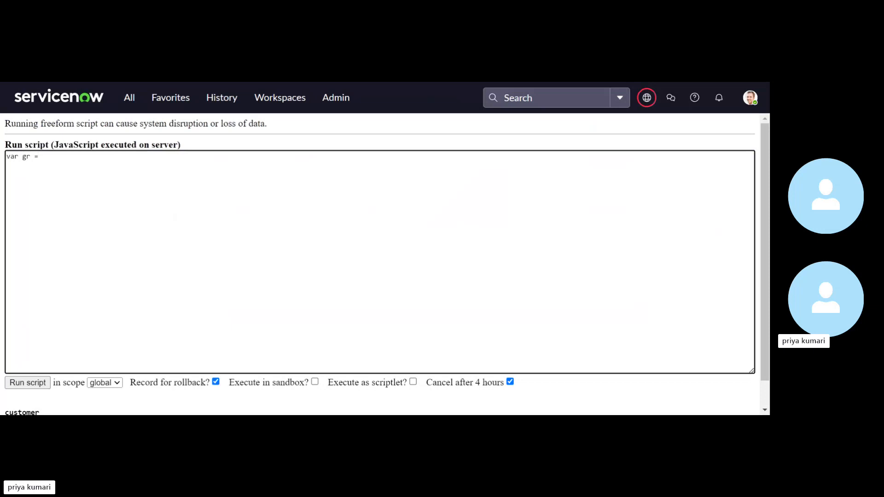
type("new")
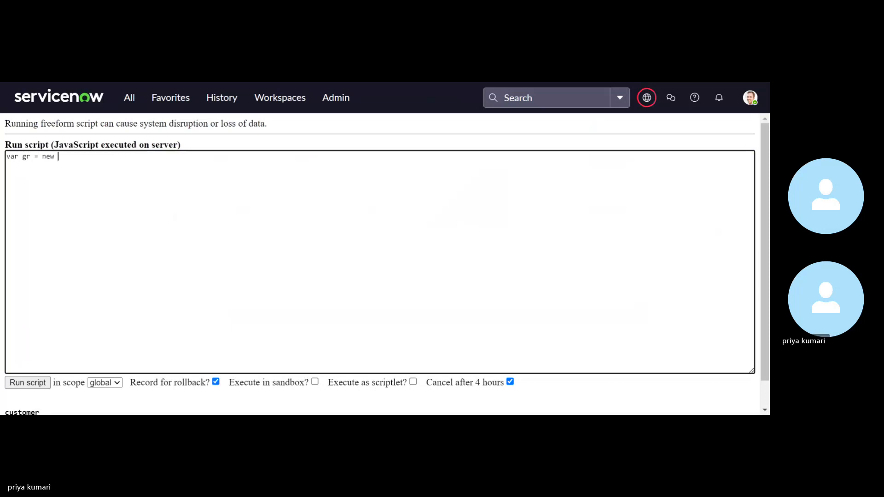
type("Glide")
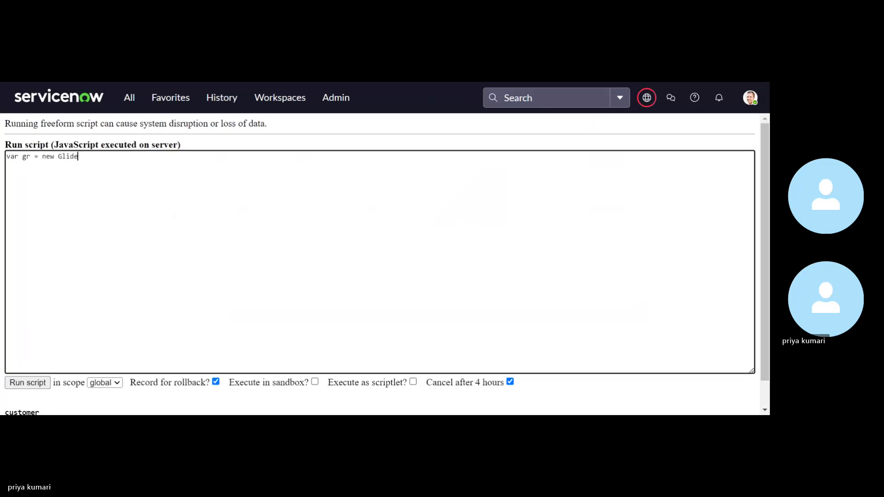
type("Record")
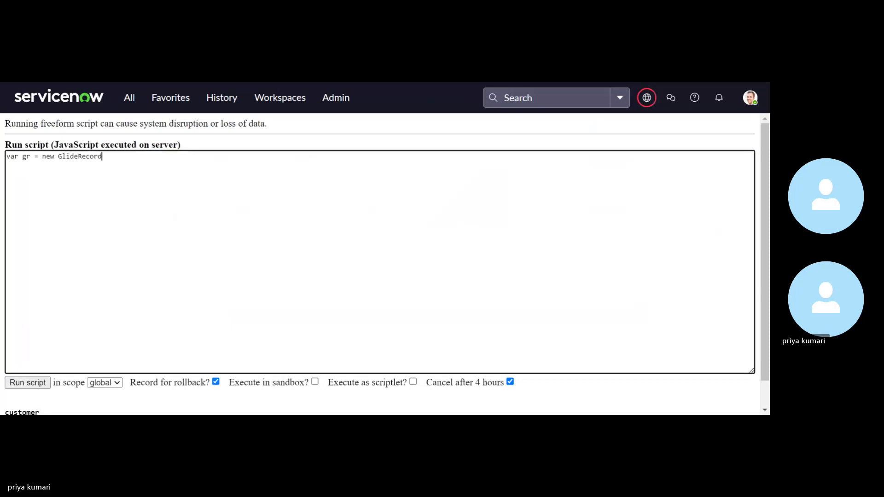
type("(")
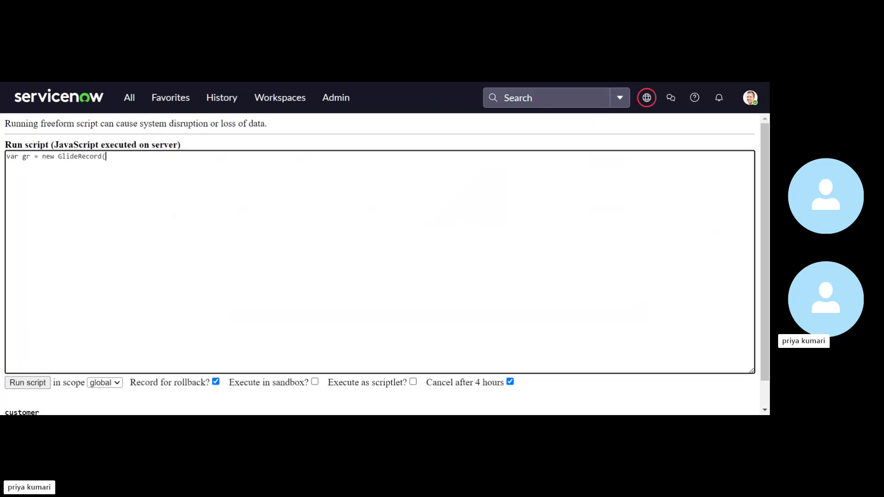
type("'")
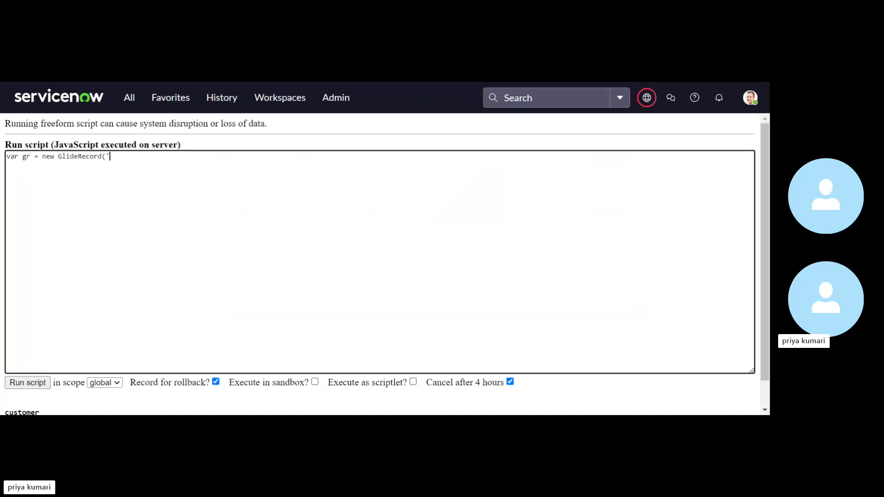
type("sc")
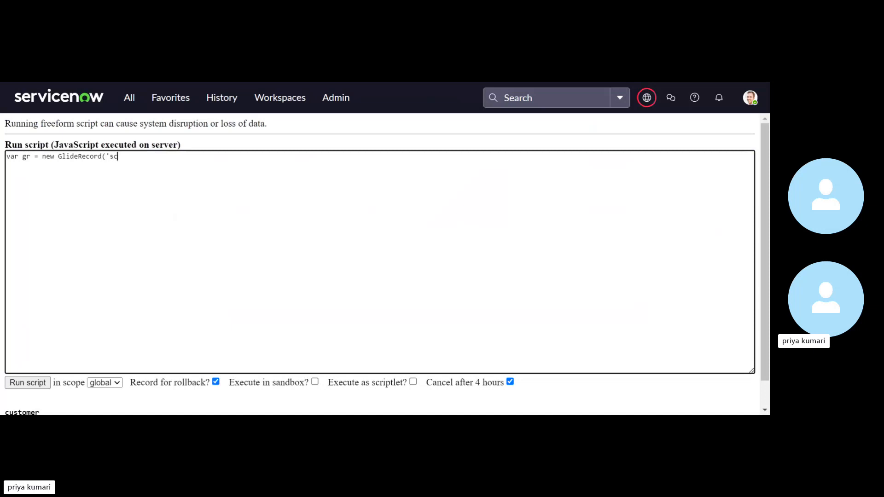
type("_task")
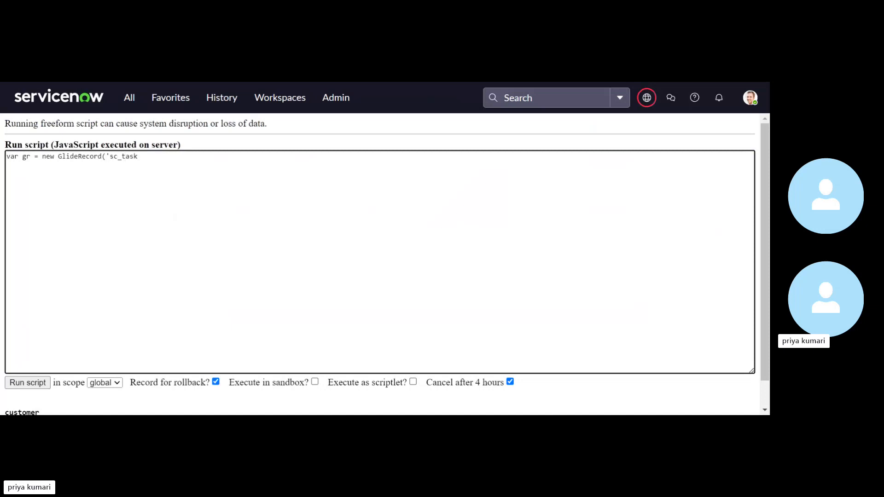
type("')")
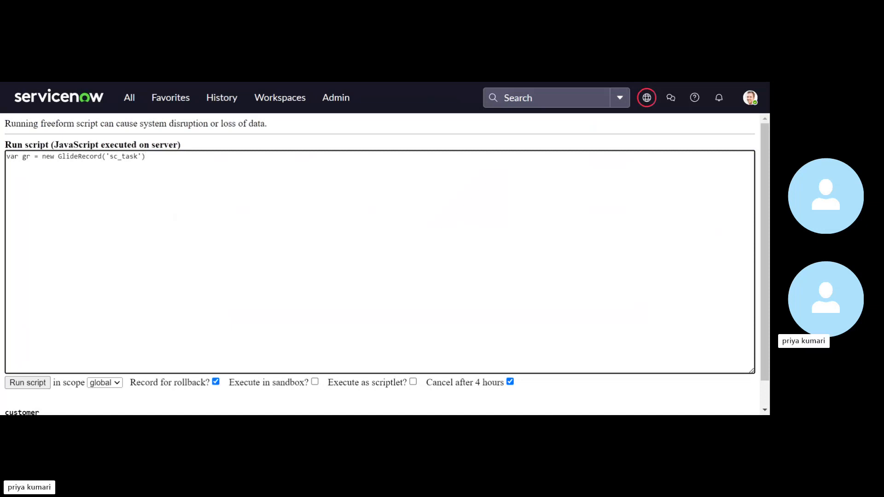
type(";")
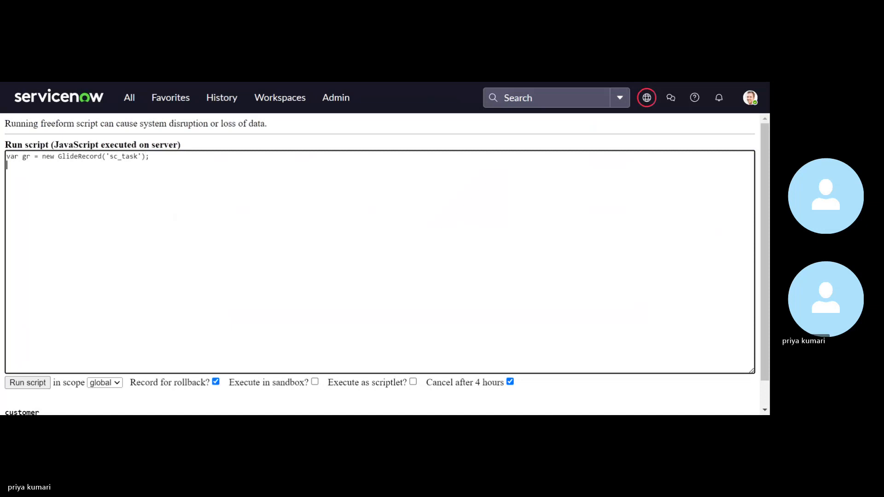
- Add an empty gr.addQuery(); call on the next line
type("gr.")
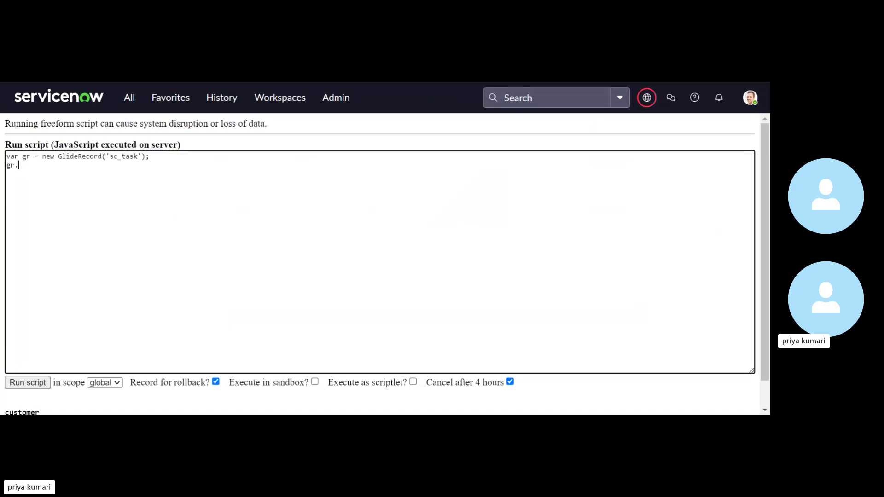
type("a")
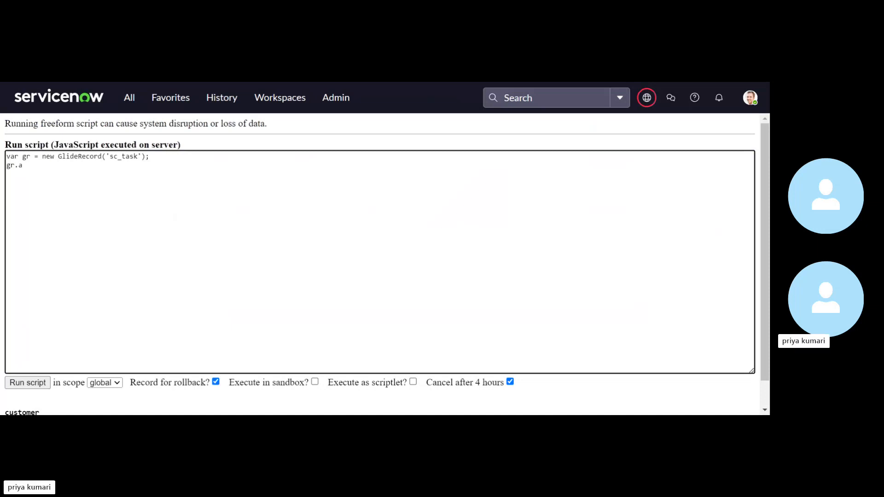
type("dd")
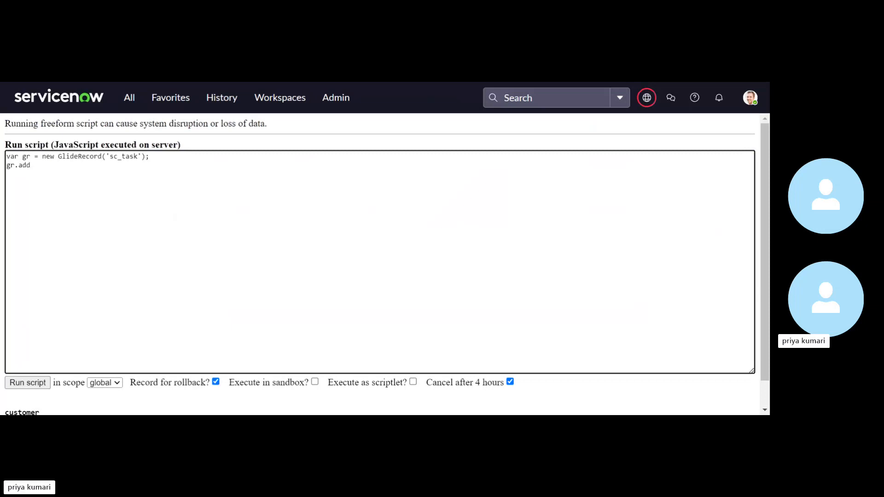
type("Qu")
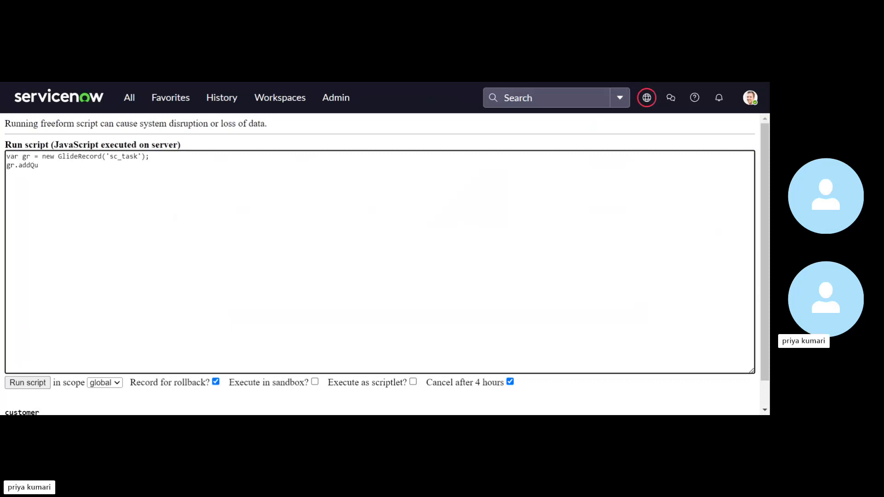
type("ery(")
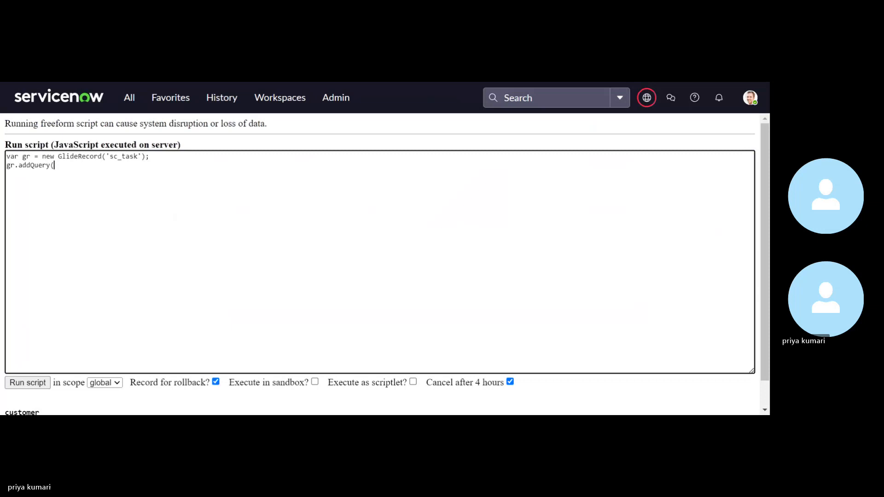
type(");")
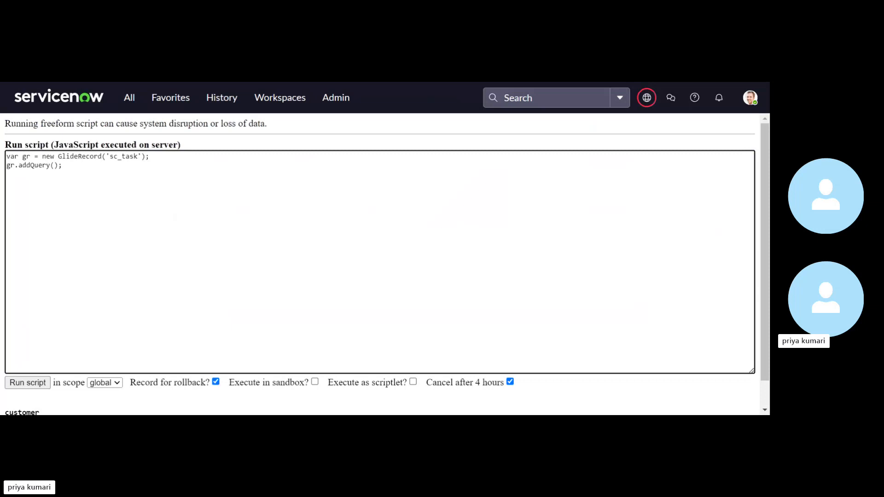
- Fill the addQuery call with 'number','SCTASK0010014'
left_click(52, 165)
type("'")
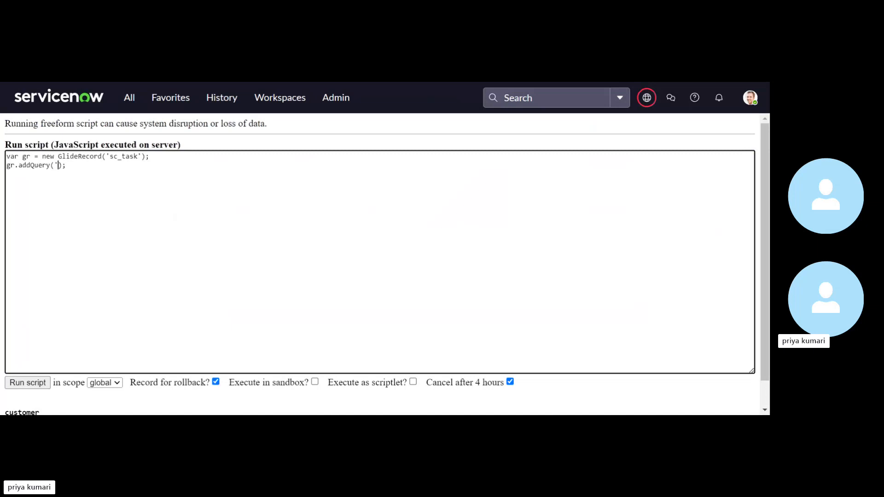
type("nu")
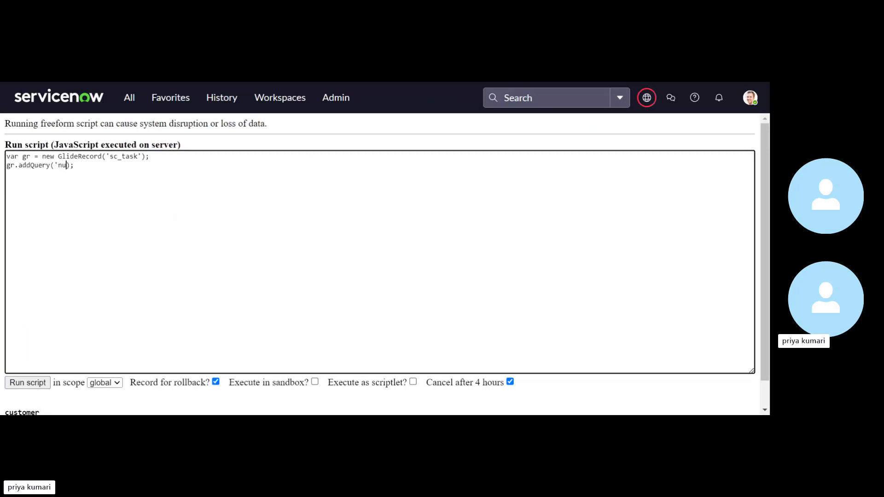
type("mb")
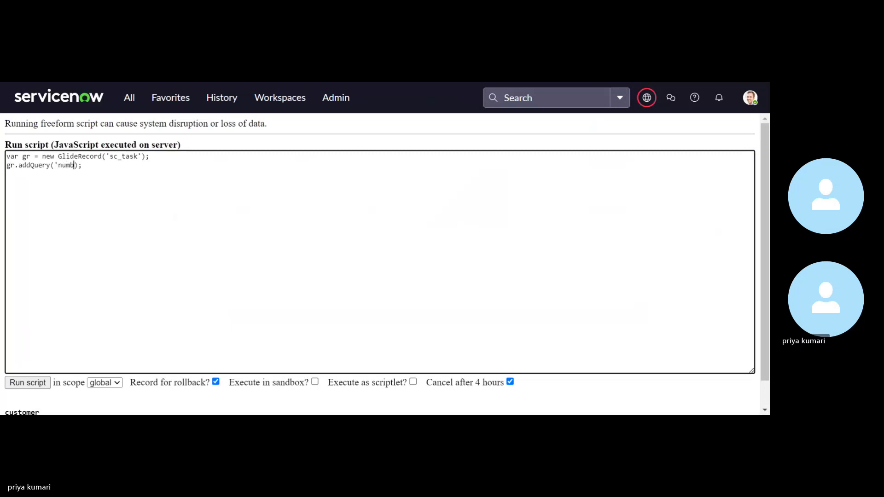
type("er'")
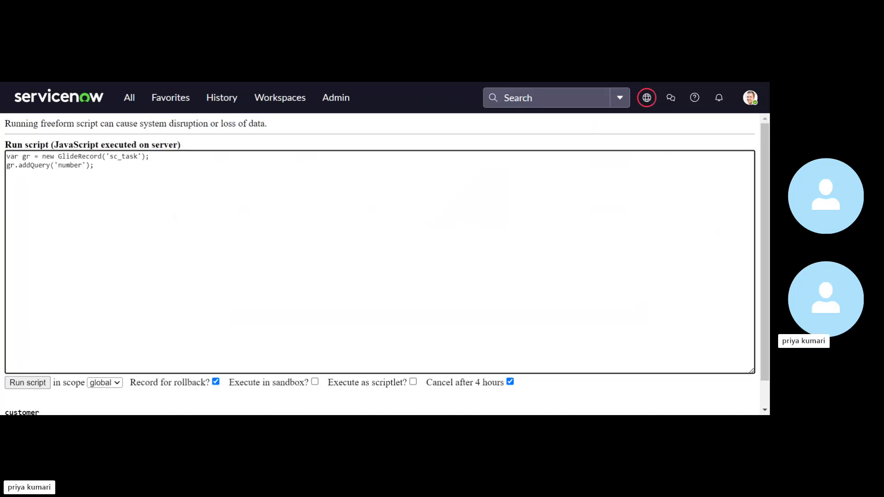
type(",'")
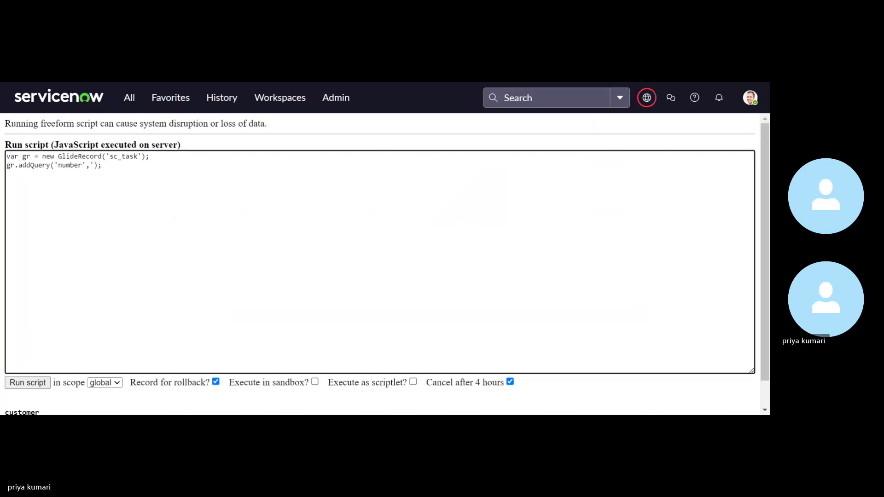
type("SCTASK0010014'")
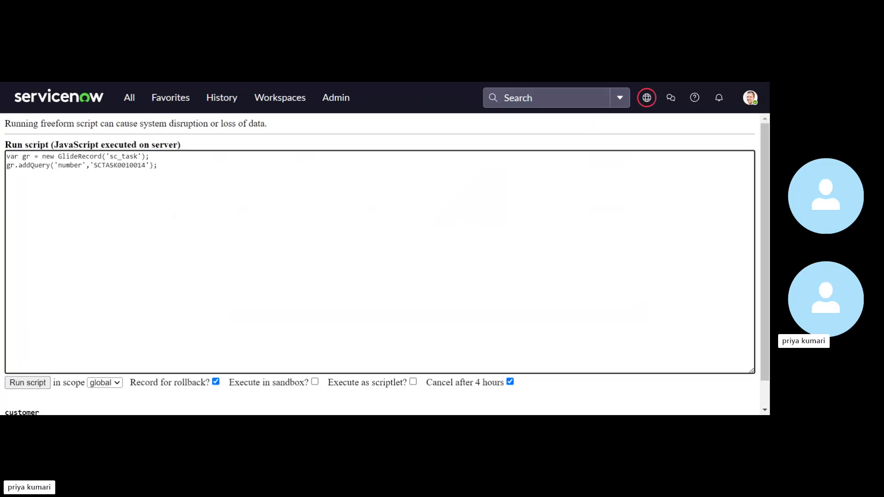
- Add gr.query(); and begin an if(gr.next()){ block below it
type("gr.")
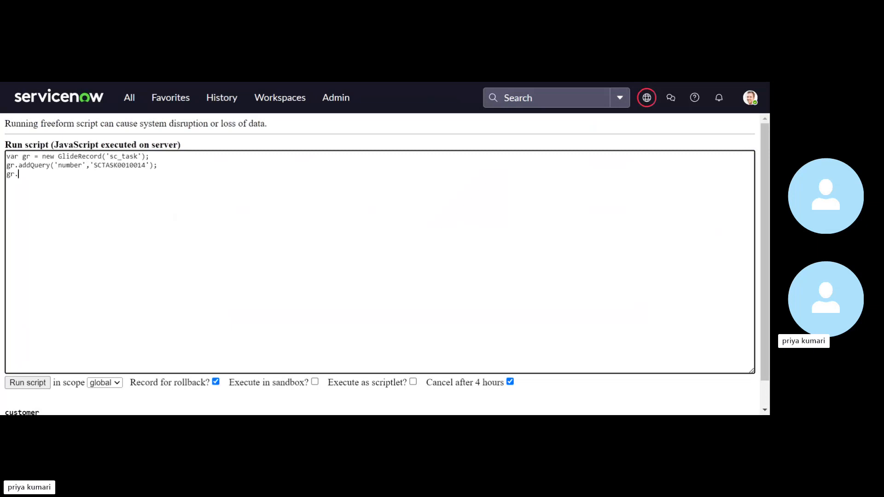
type("qu")
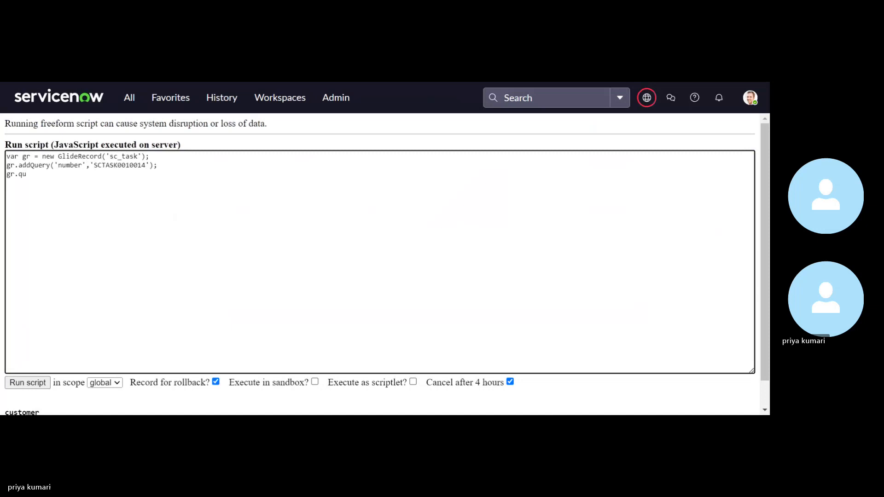
type("ery")
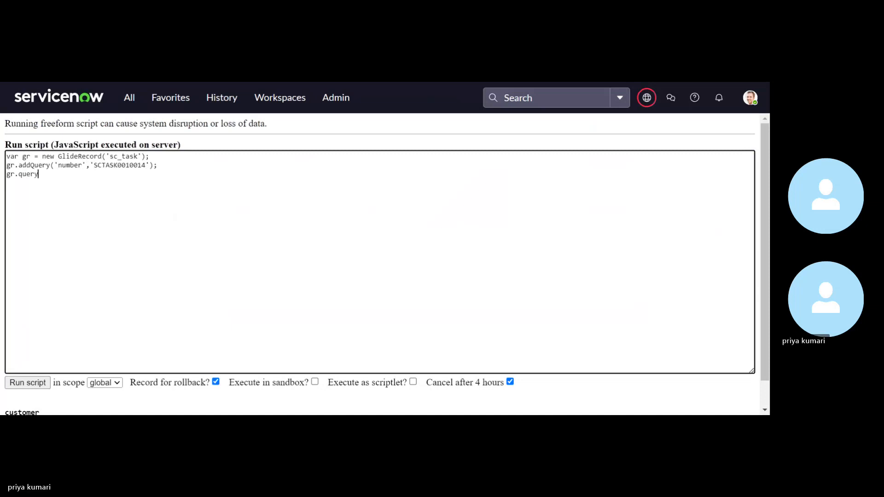
type("();")
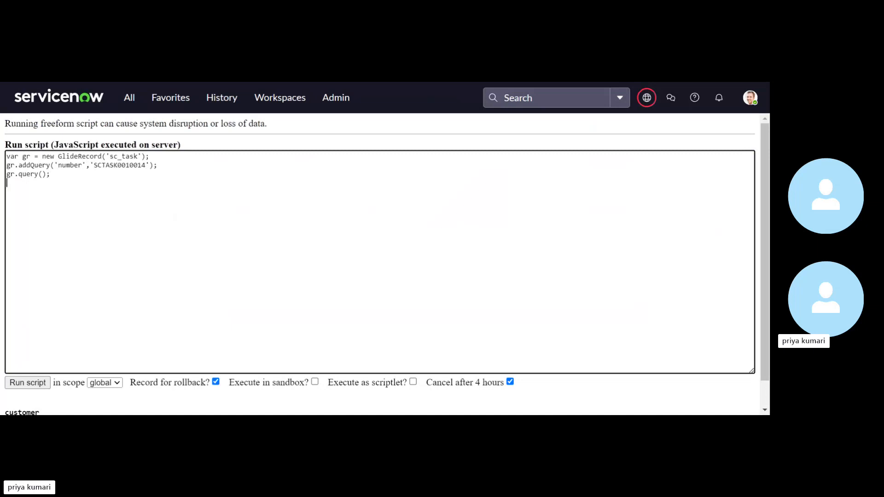
type("if")
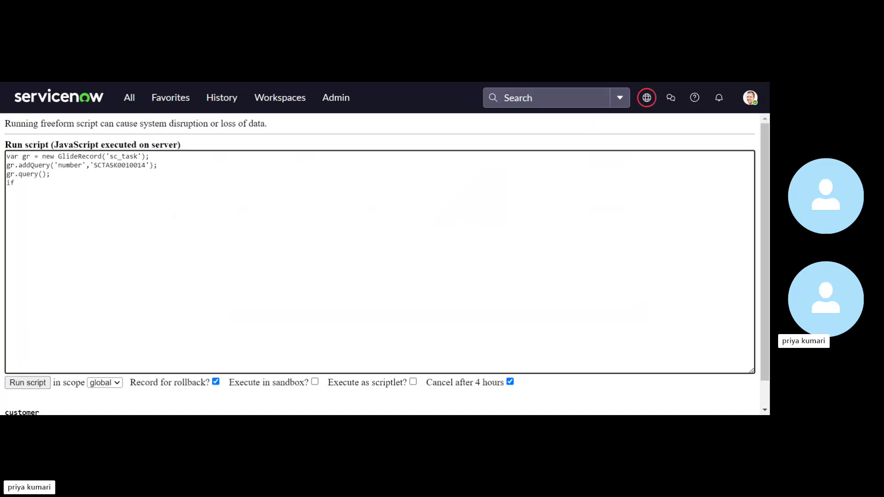
type("(")
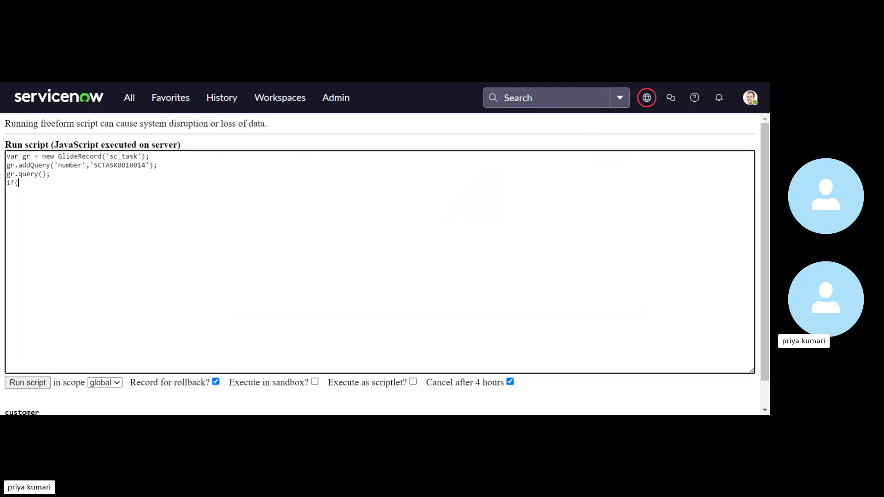
type("gr")
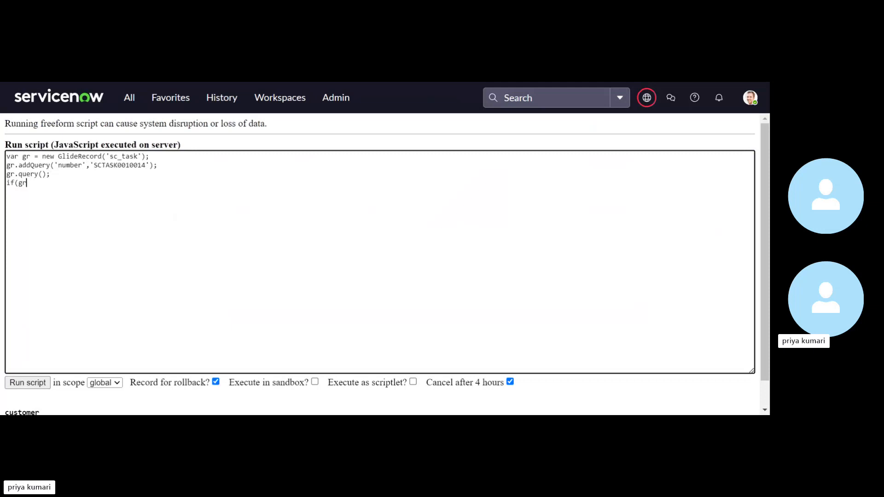
type(".next")
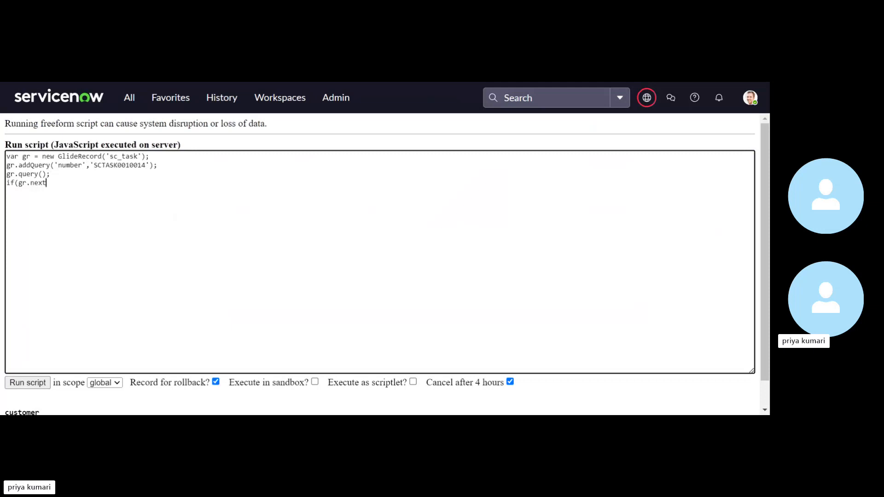
type("()){")
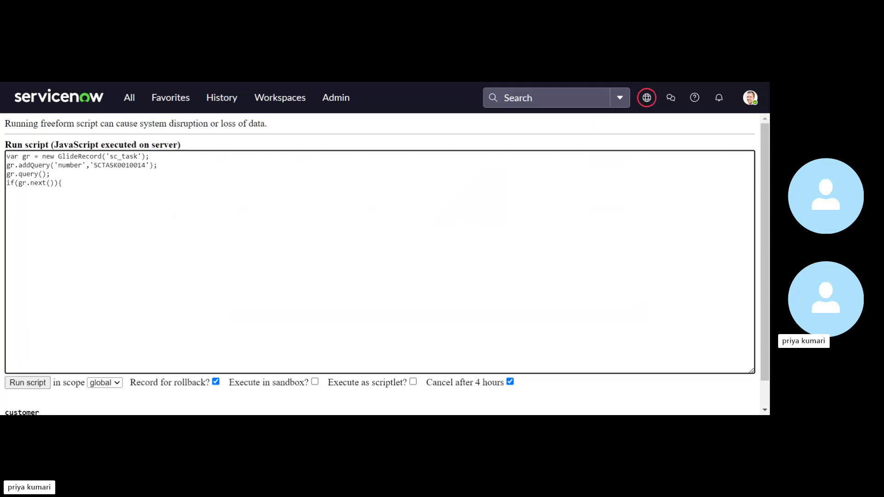
mouse_move(234, 88)
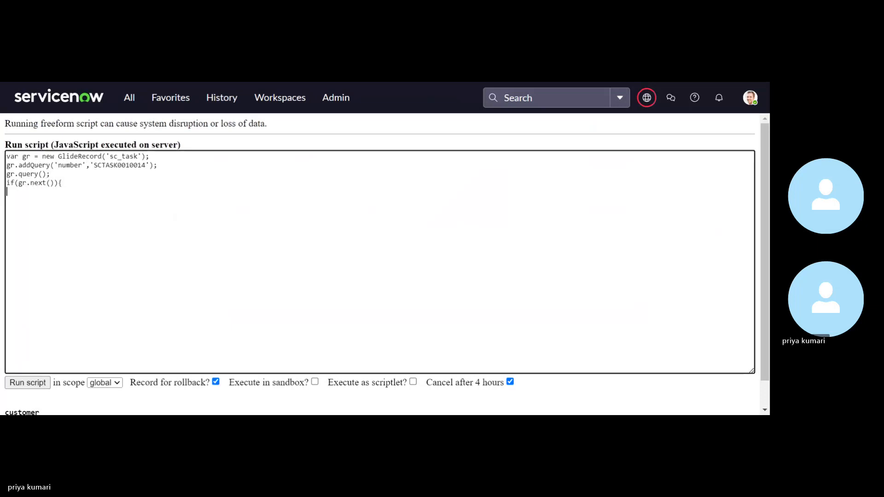
mouse_move(825, 298)
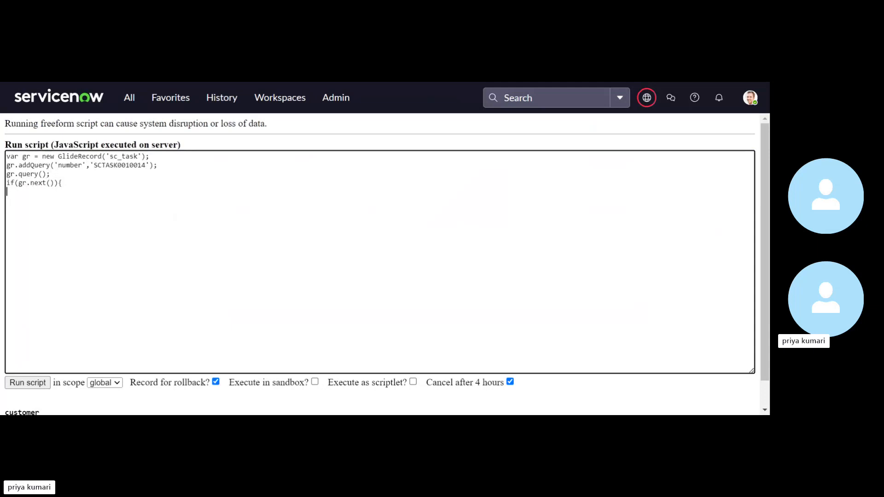
- Add GlideSysAttachment.copy('sc_req_item', ..., 'sc_task', current.sys_id) and replace the first current with gr
type("GlideSysAttachment.copy('sc_req_item', current.request_item, 'sc_task', current.sys_id)")
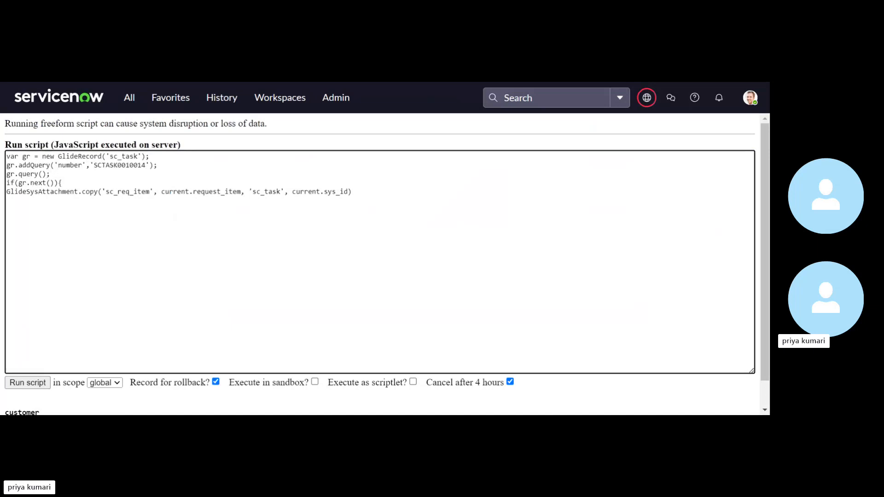
left_click(351, 191)
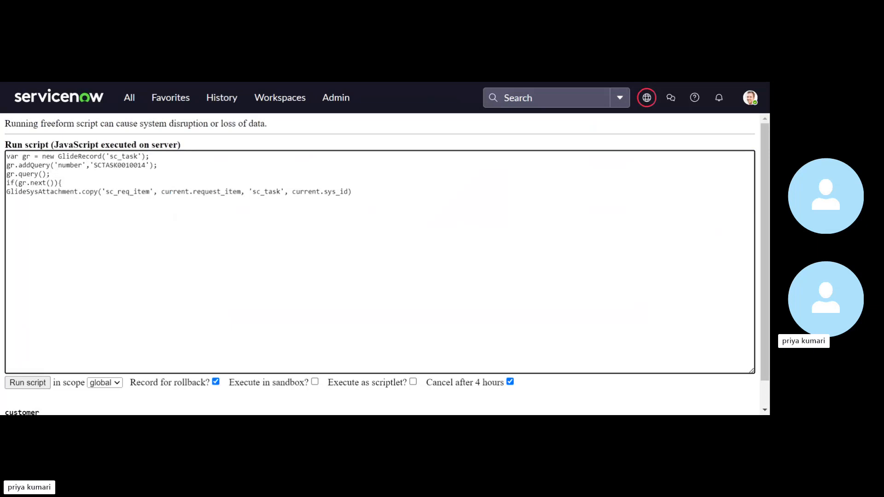
double_click(116, 191)
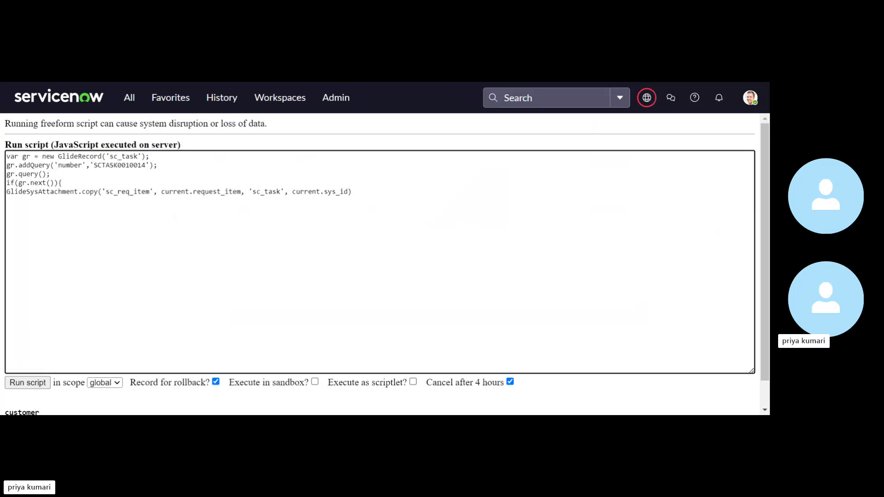
double_click(182, 191)
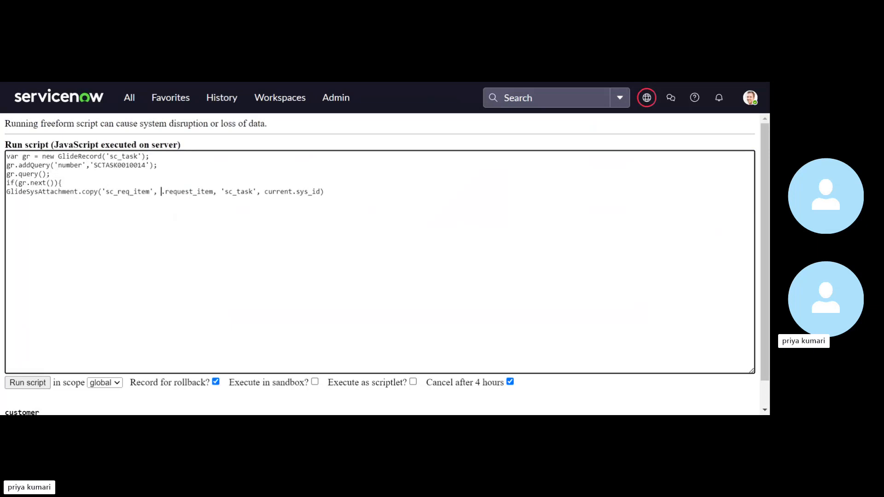
type("gr")
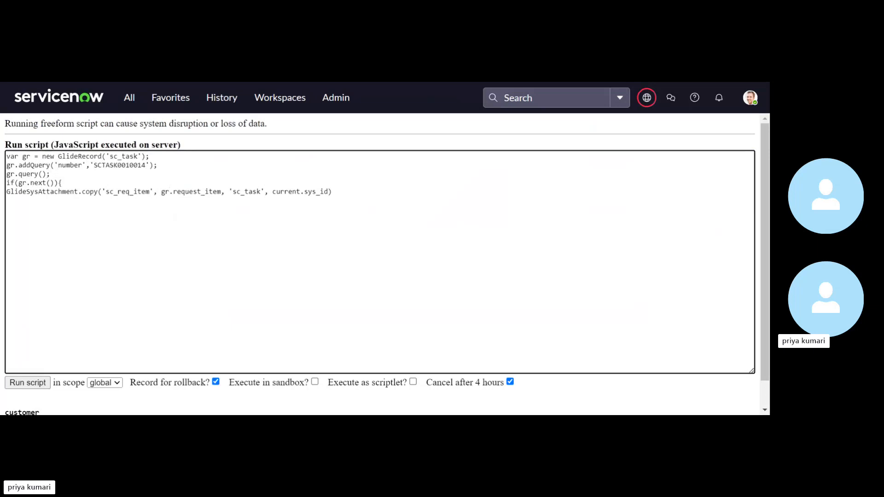
- Change the copy call's target from current.sys_id to gr.sys_id and end the line with a semicolon
left_click(169, 191)
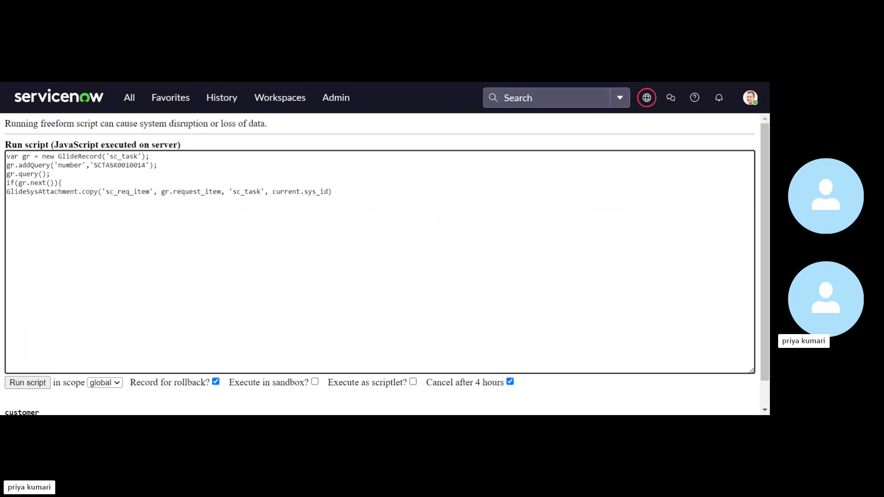
left_click(169, 192)
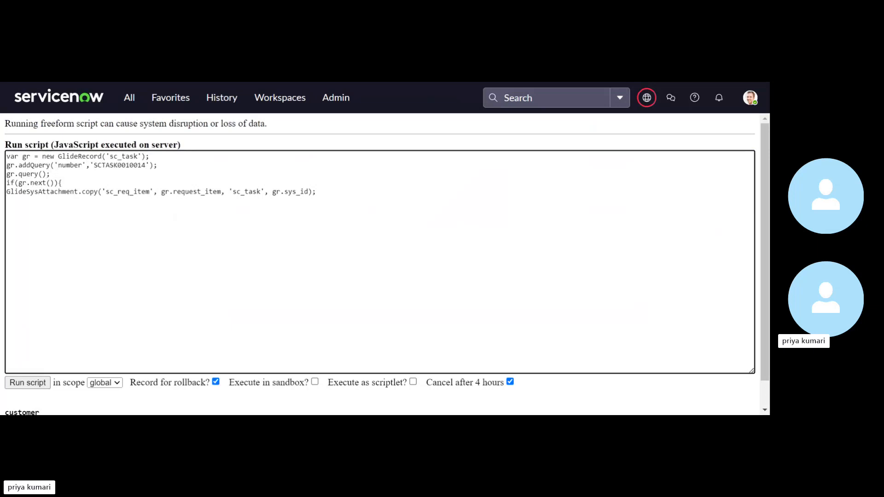
left_click(316, 192)
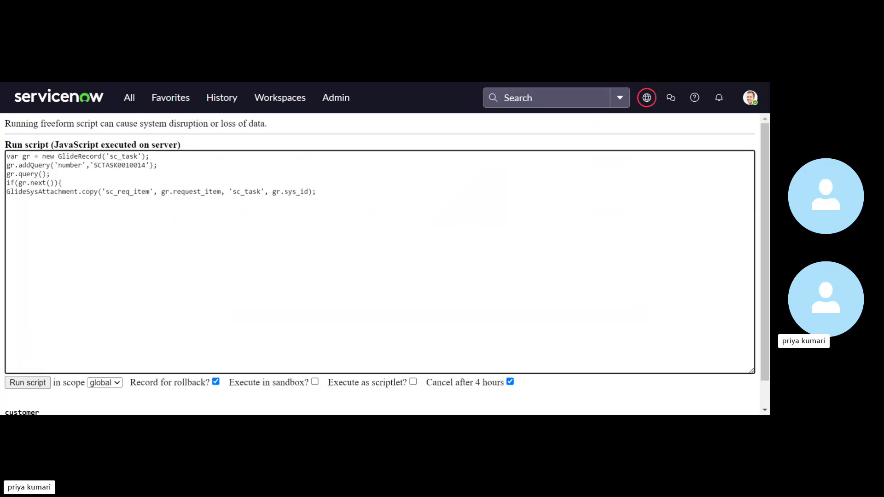
left_click(316, 192)
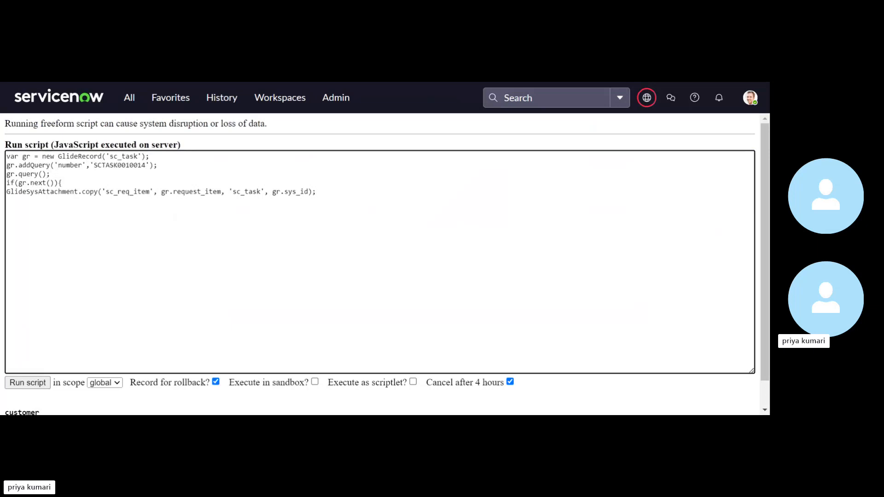
left_click(316, 192)
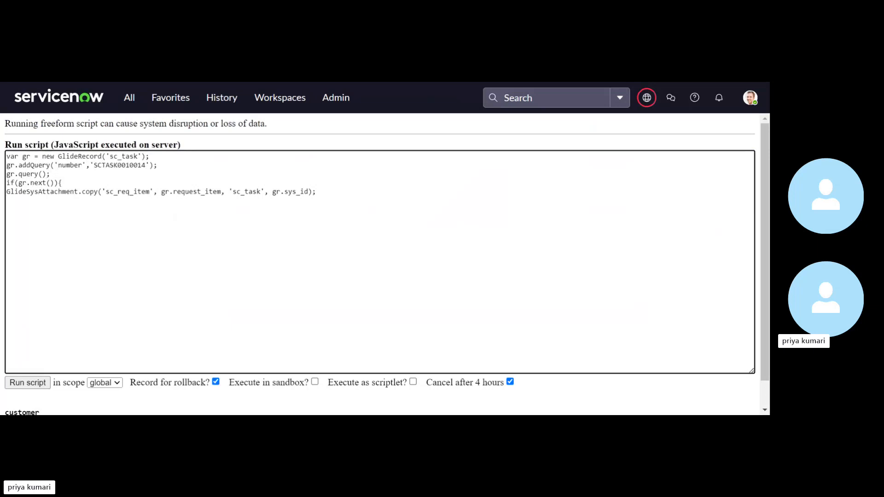
mouse_move(234, 151)
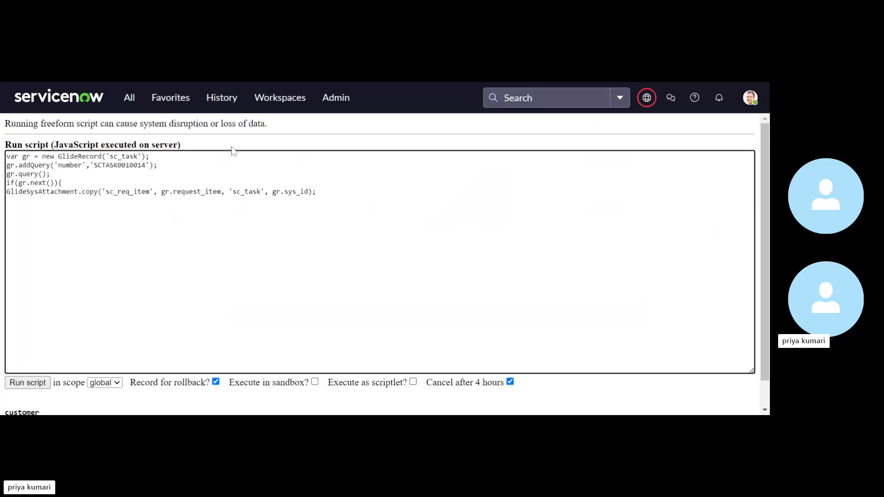
mouse_move(260, 87)
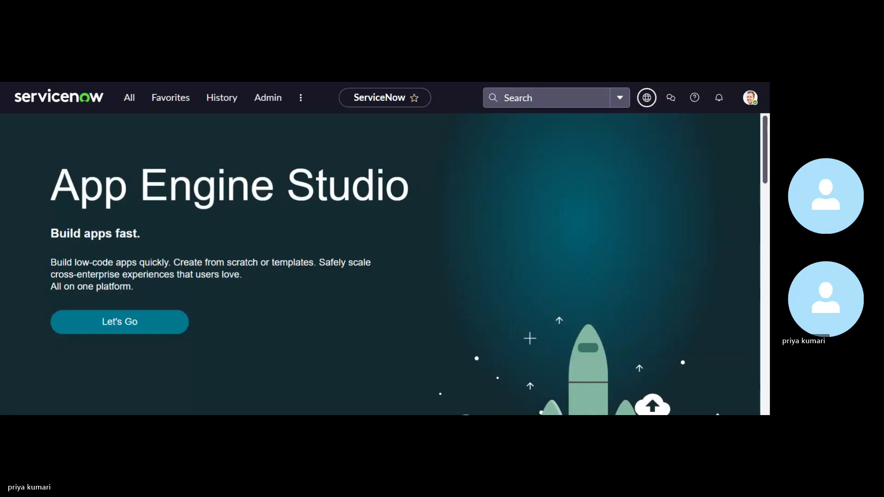
- Filter the navigator with sc_req.i and follow the mistyped table address to a page-not-found screen
left_click(129, 97)
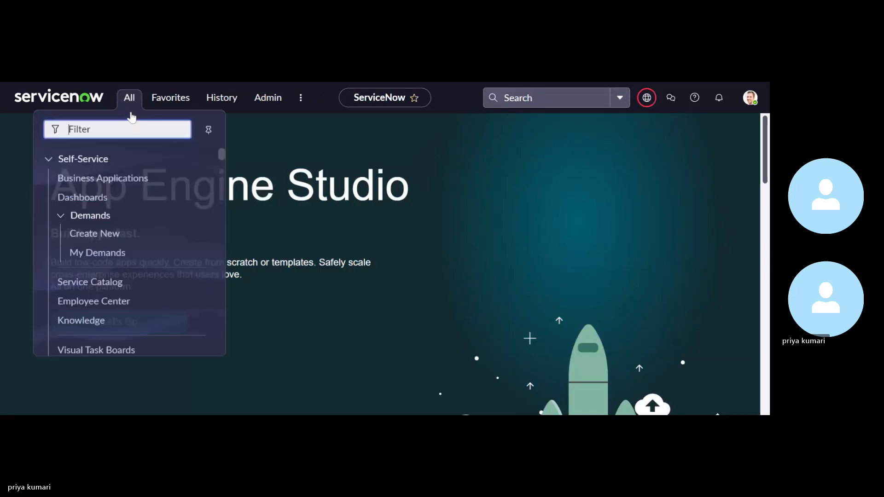
type("sc")
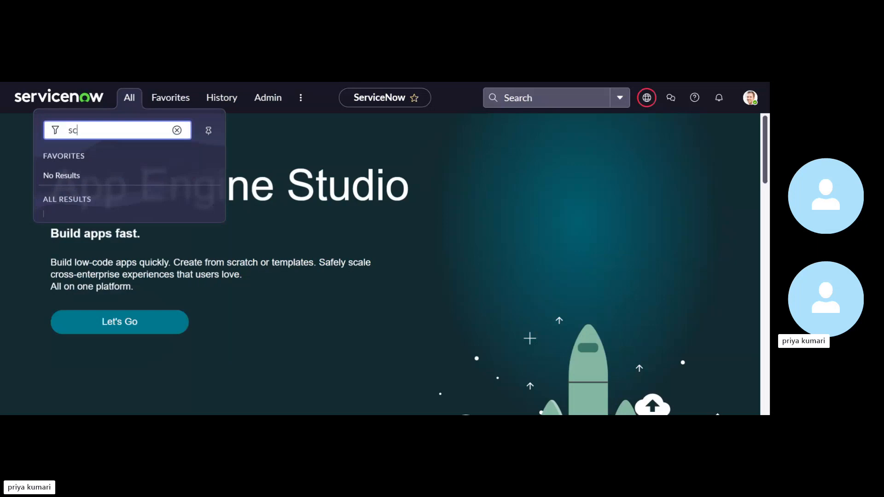
type("_req")
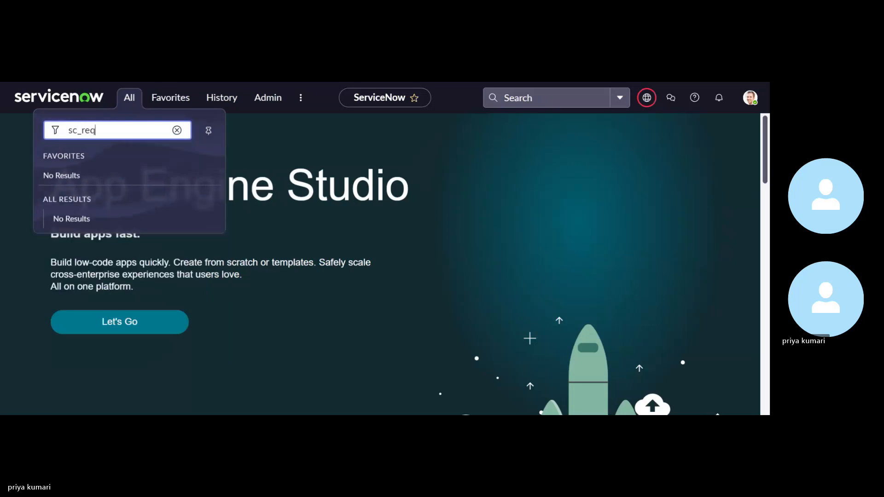
type(".item_list.do")
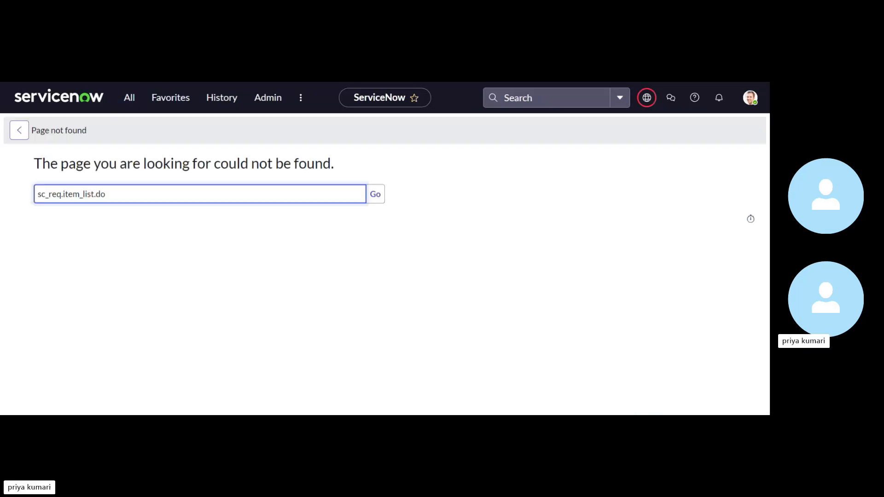
left_click(129, 98)
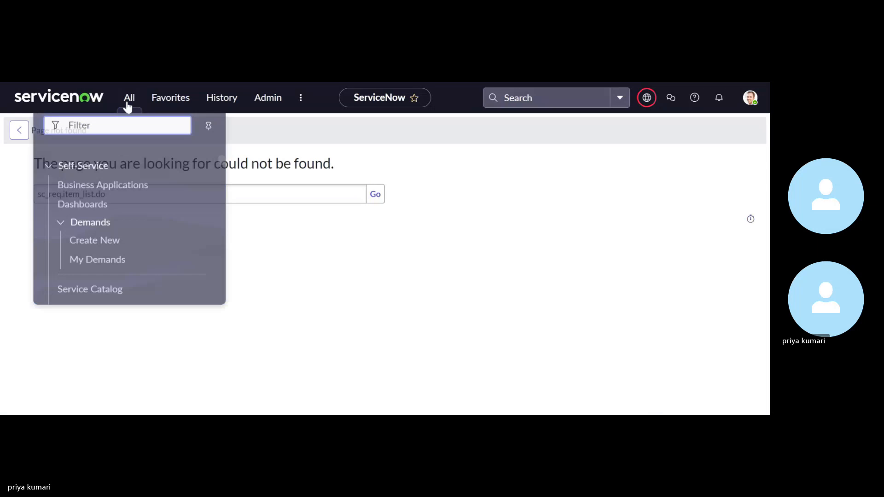
left_click(129, 97)
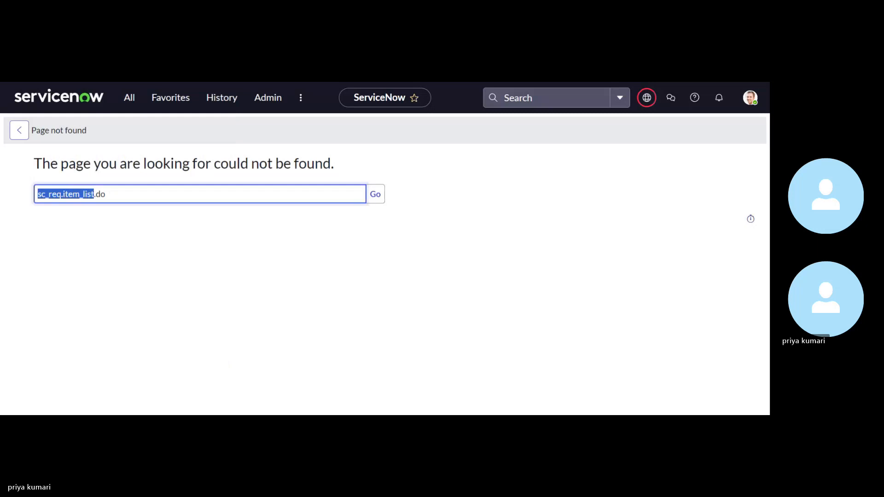
- Retry the Requested Items list via sc_req.item_list, again landing on page not found
left_click(129, 97)
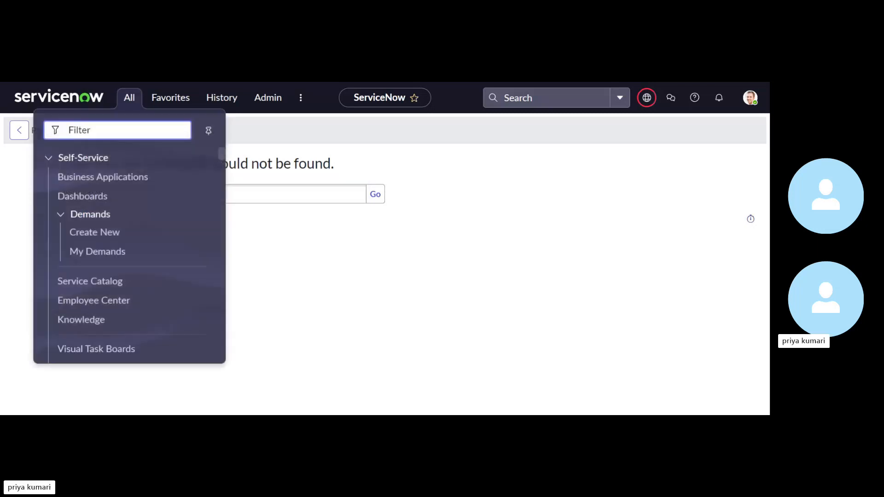
type("sc_req.item_list.do")
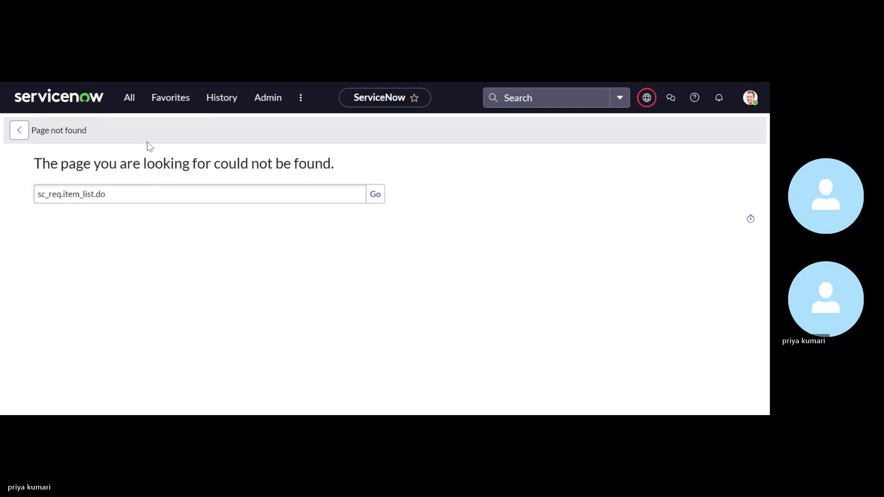
mouse_move(164, 232)
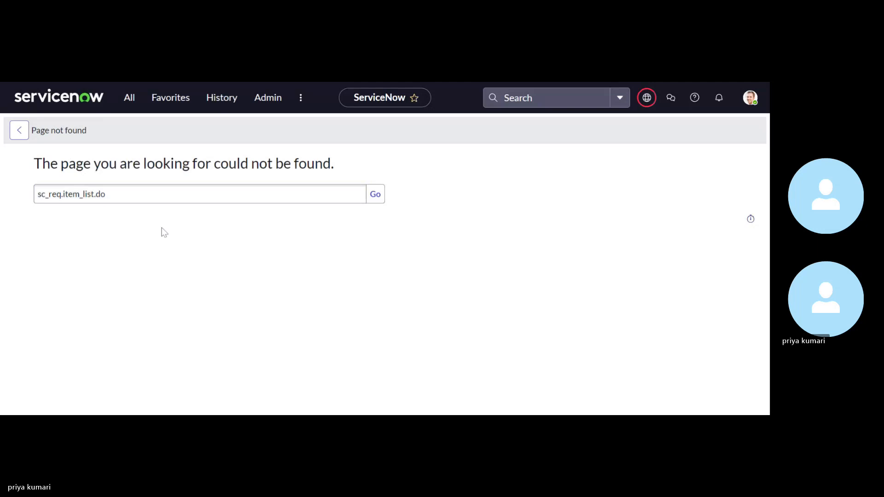
mouse_move(129, 98)
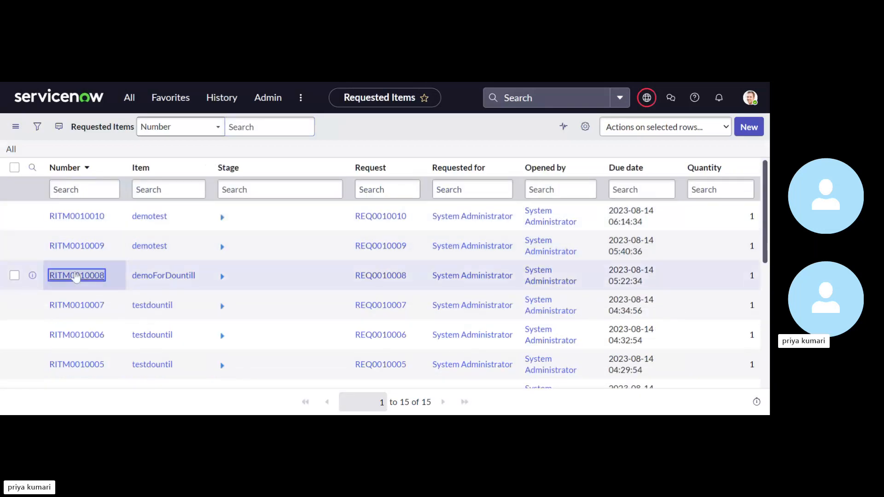
- From RITM0010008's Catalog Tasks related list, bring up catalog task SCTASK0010014
left_click(76, 276)
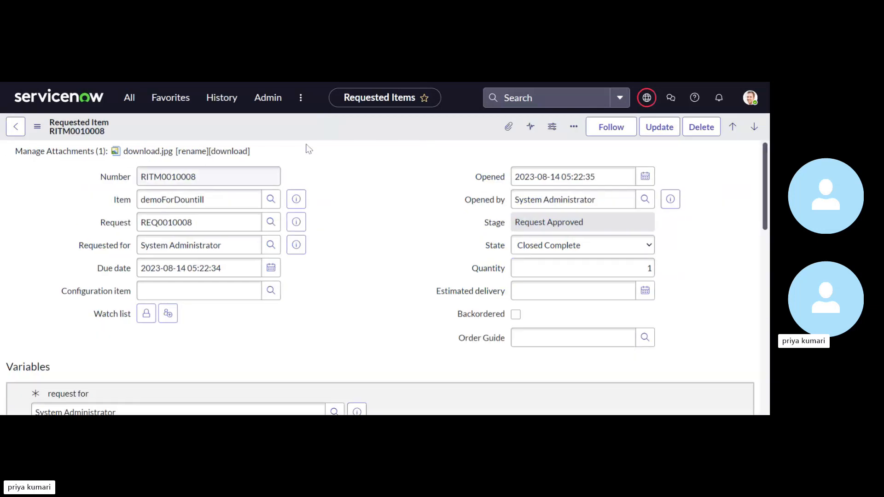
triple_click(207, 177)
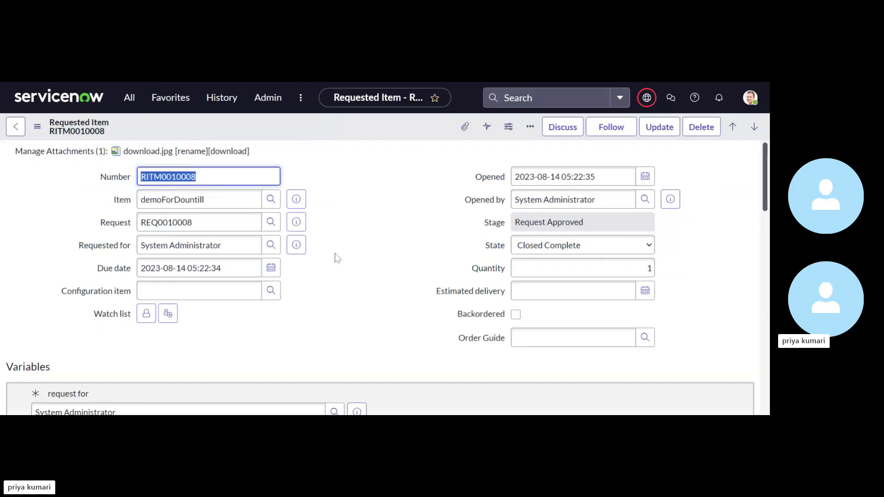
scroll("down", 3)
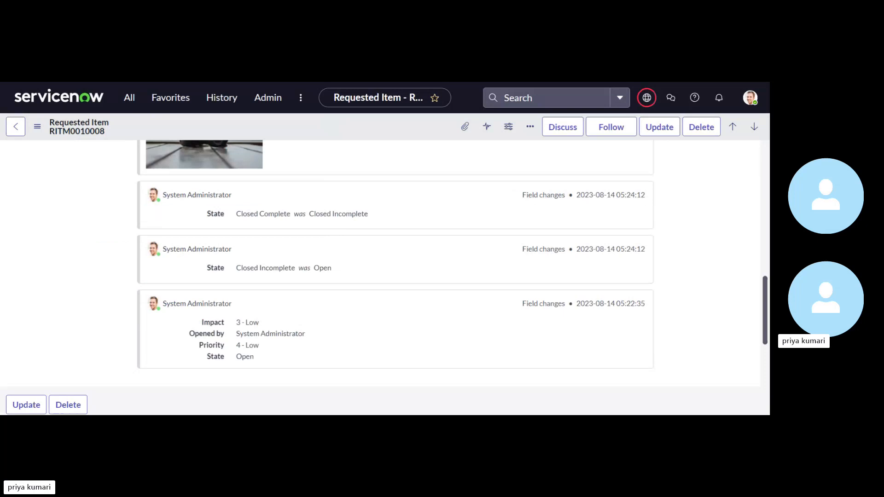
scroll("up", 3)
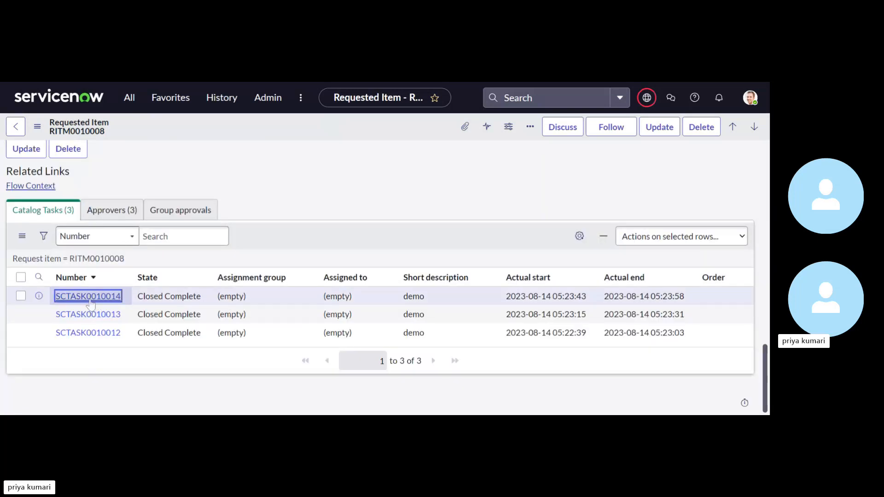
left_click(87, 296)
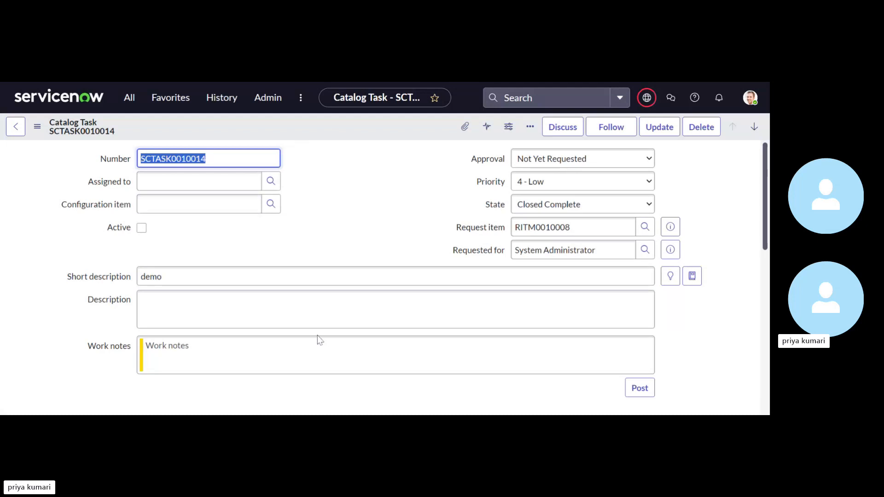
mouse_move(302, 220)
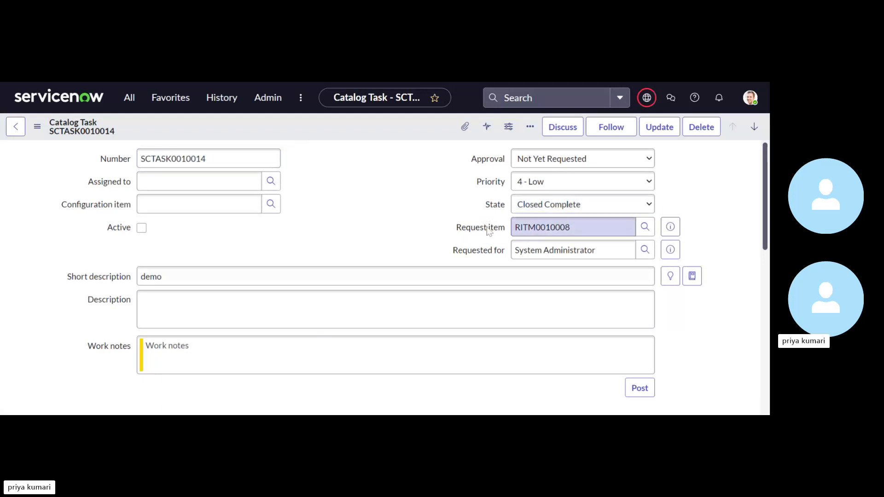
- Show the request_item field's dictionary info confirming it references sc_req_item
right_click(480, 227)
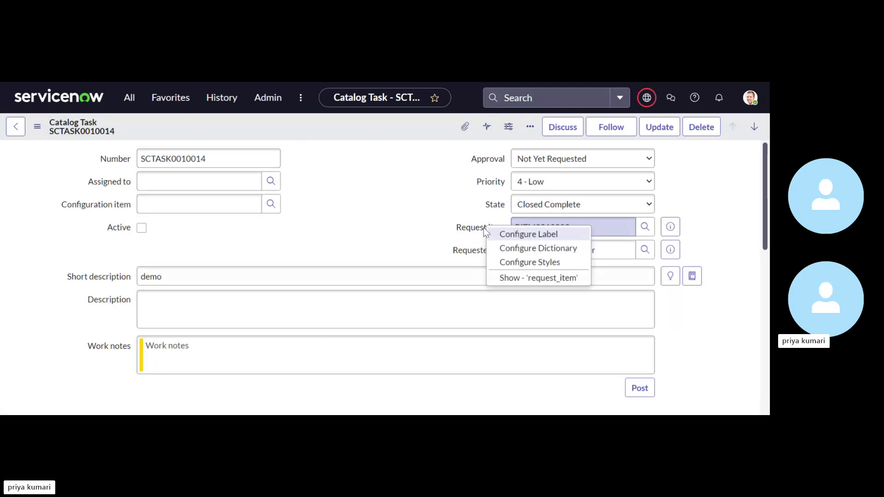
mouse_move(538, 278)
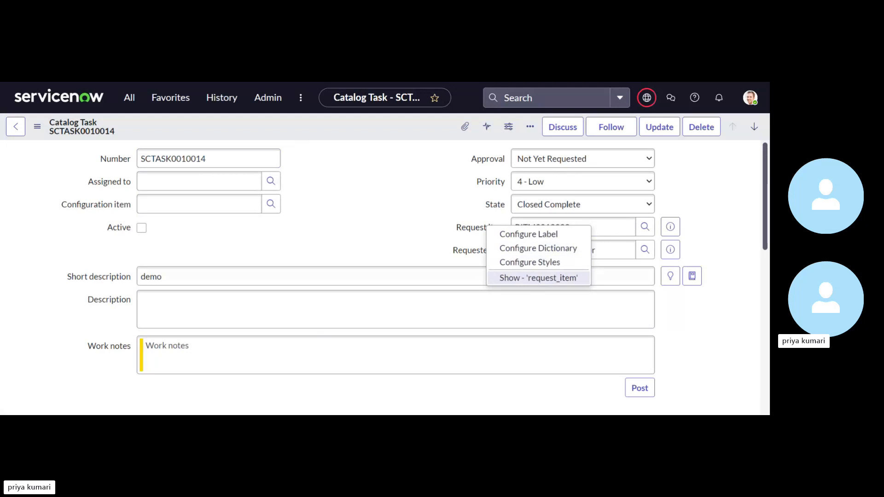
mouse_move(533, 285)
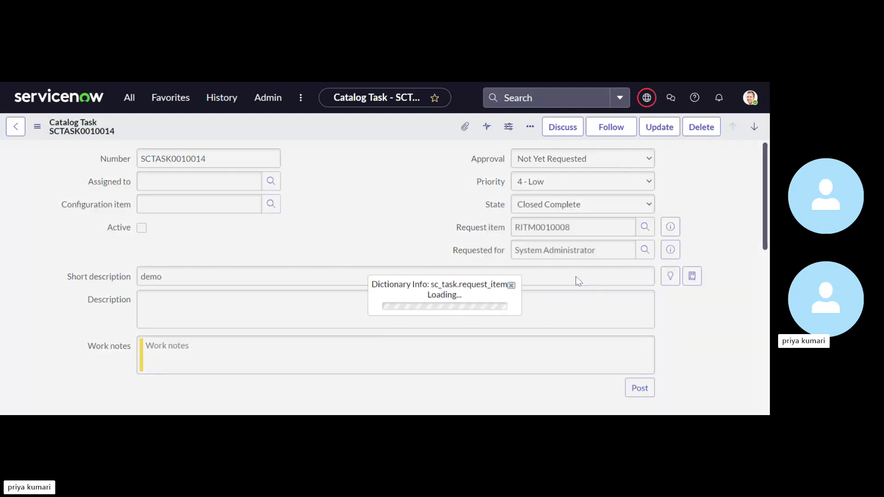
mouse_move(476, 313)
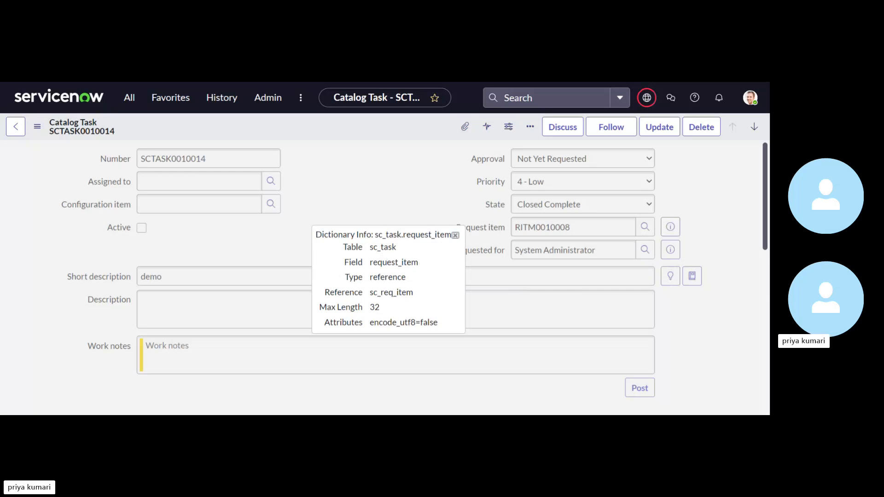
double_click(394, 262)
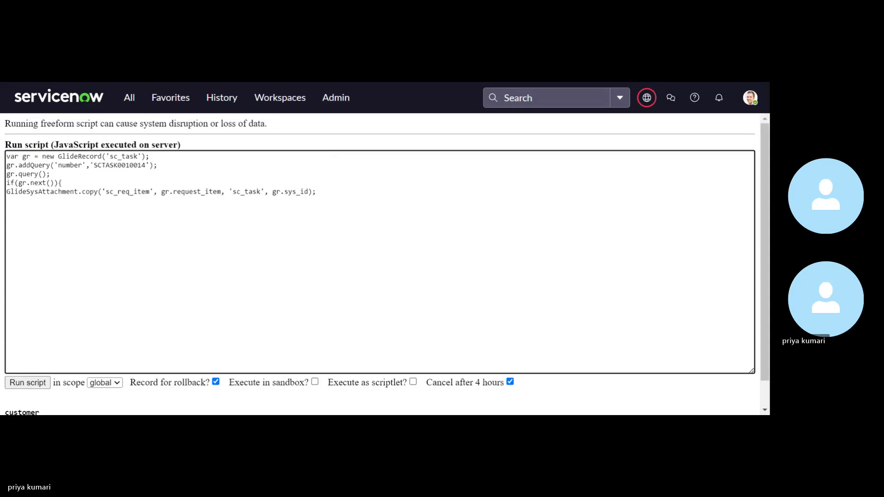
- Start a new line gs.print('Copied successfully in ' after the GlideSysAttachment.copy call
left_click(316, 192)
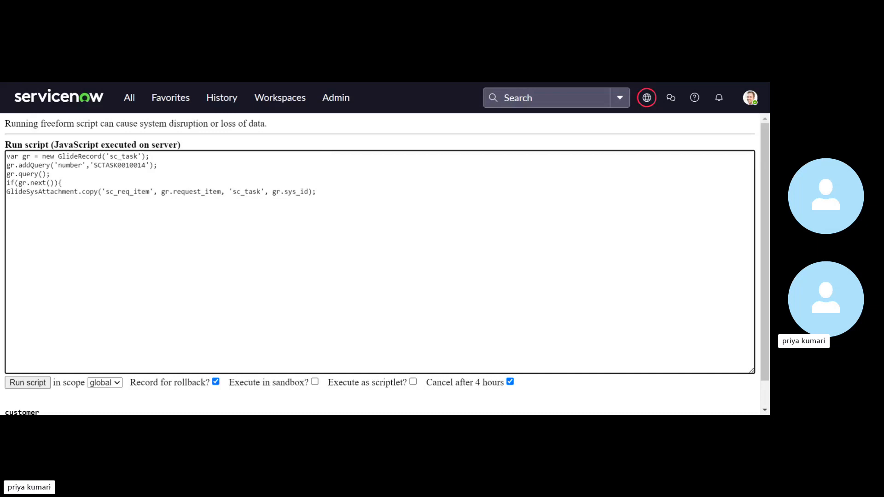
left_click(313, 191)
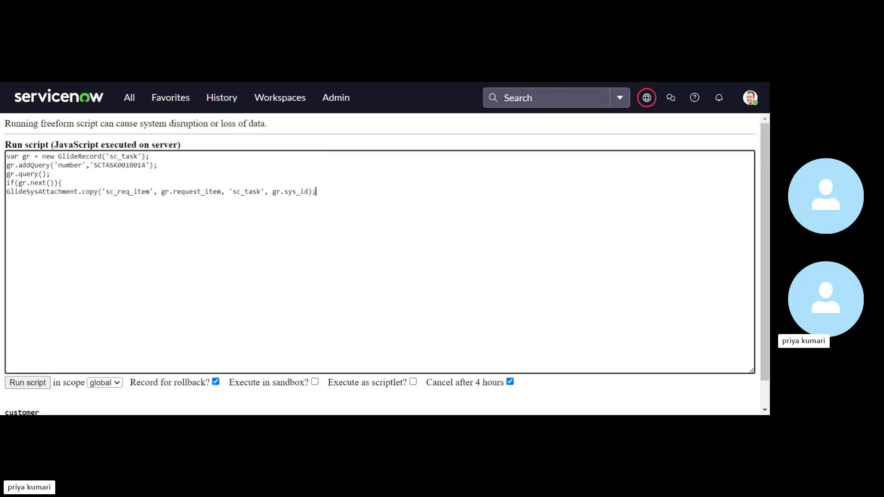
key("Return")
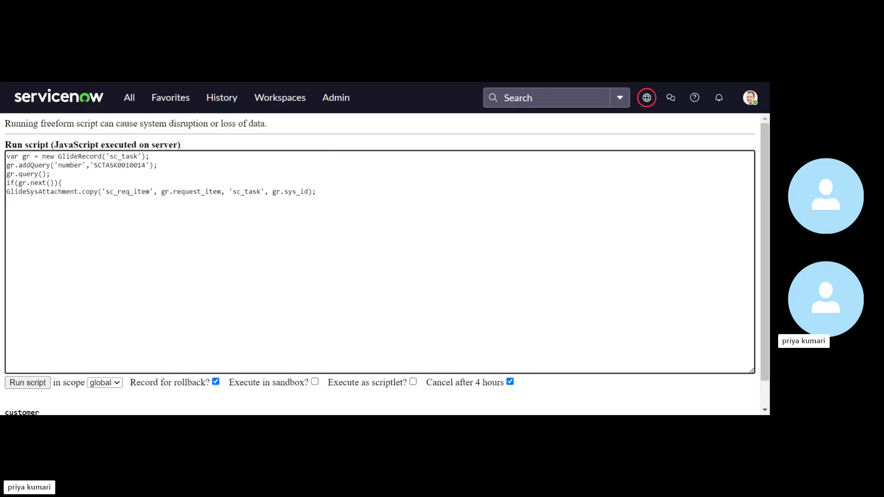
left_click(6, 202)
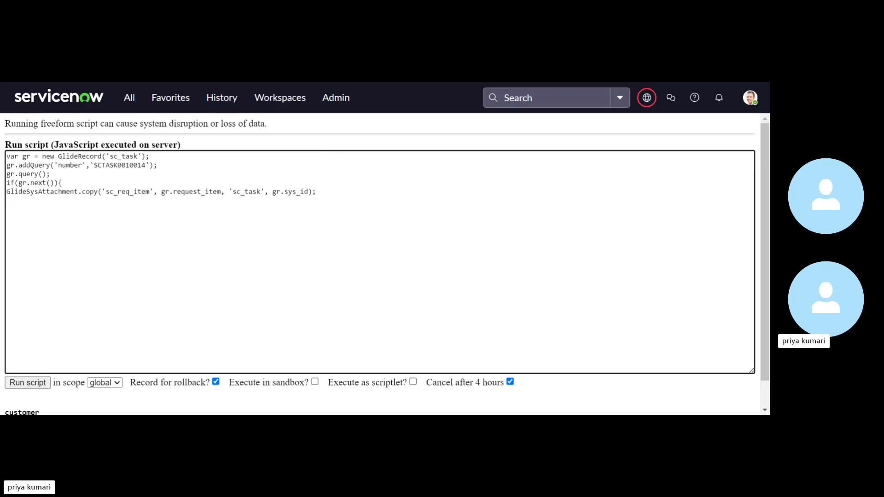
type("g")
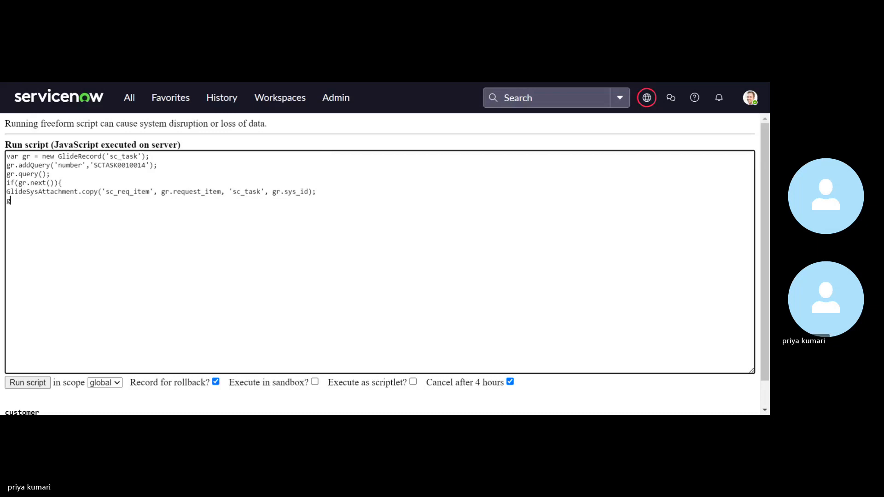
type("gs.")
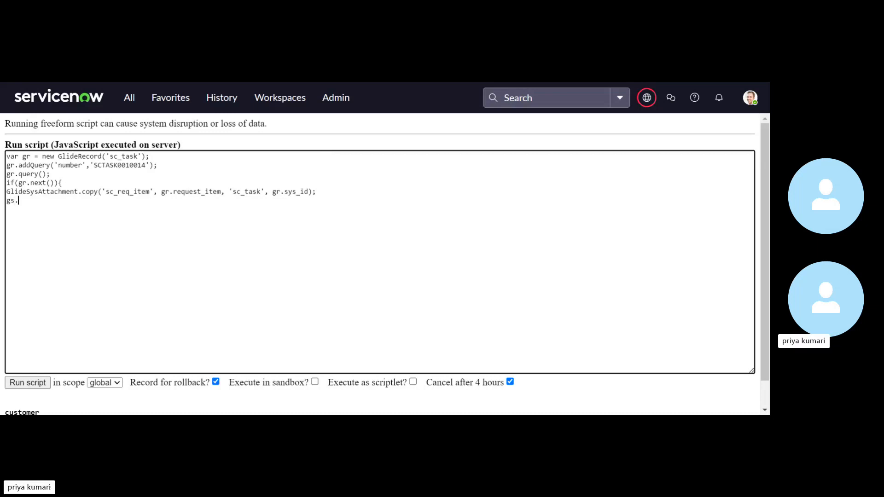
type("print")
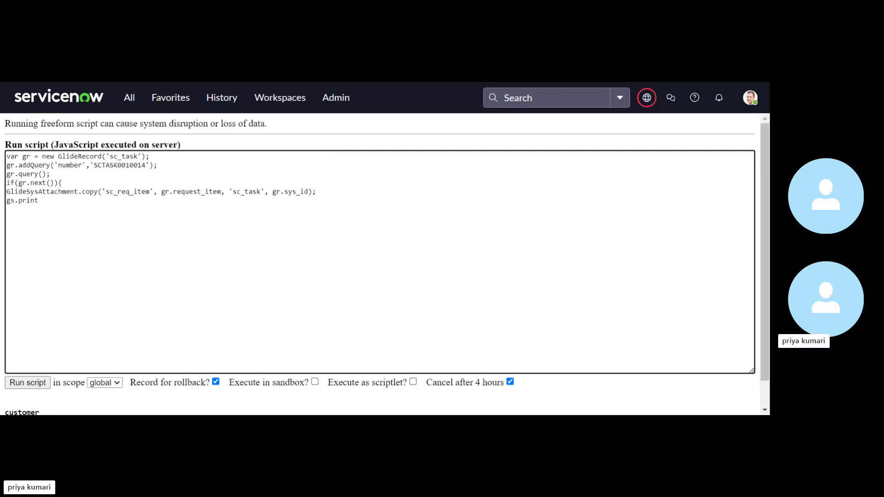
type("('")
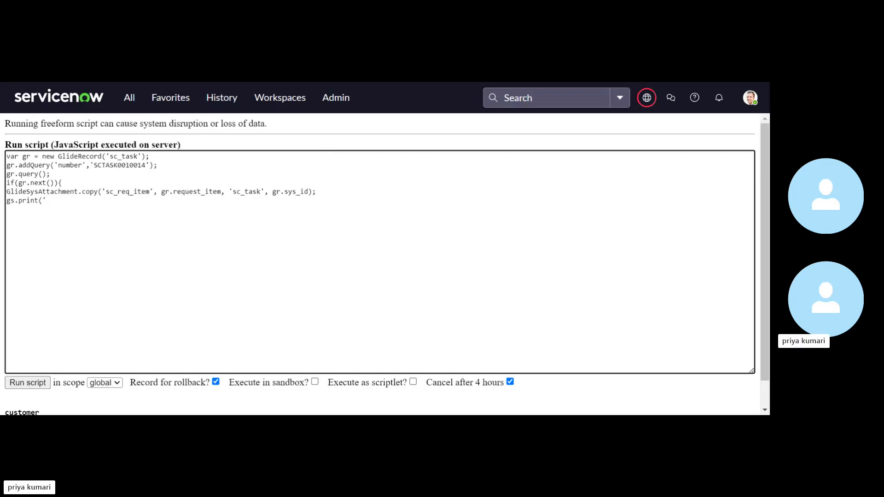
type("Copied")
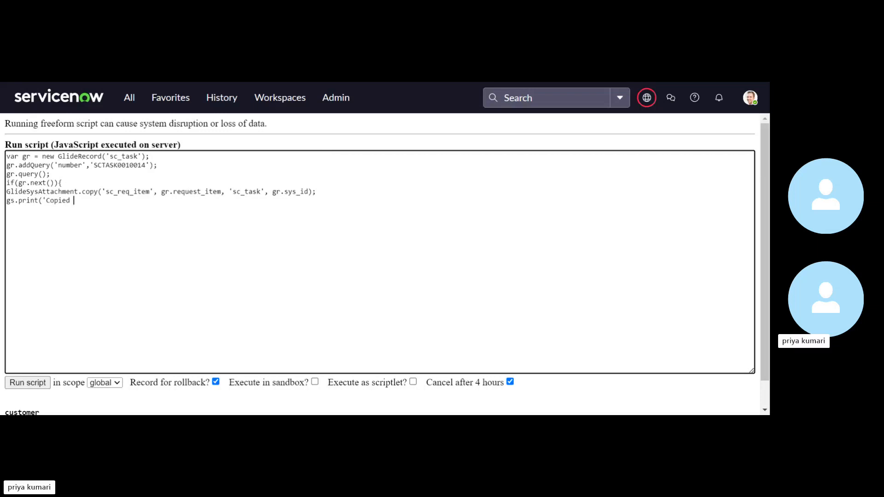
type("successfully")
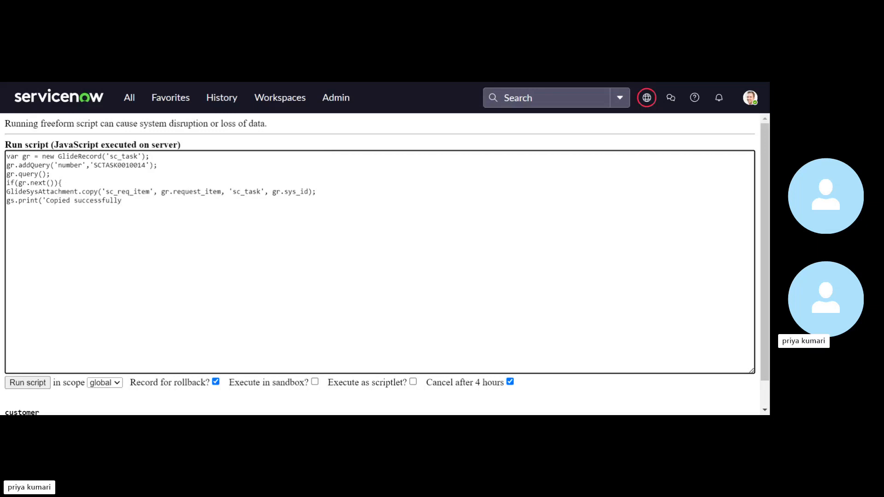
type("in")
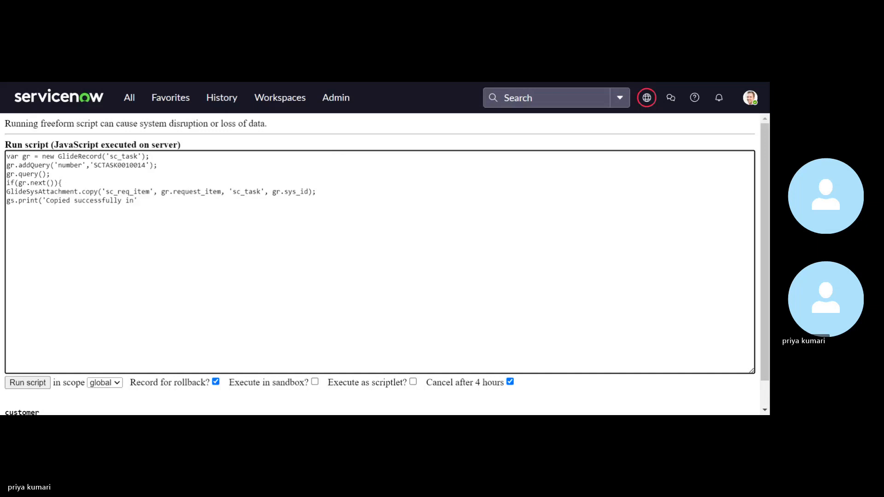
- Complete the print statement with + gr.number); so it outputs the catalog task's number
type("+")
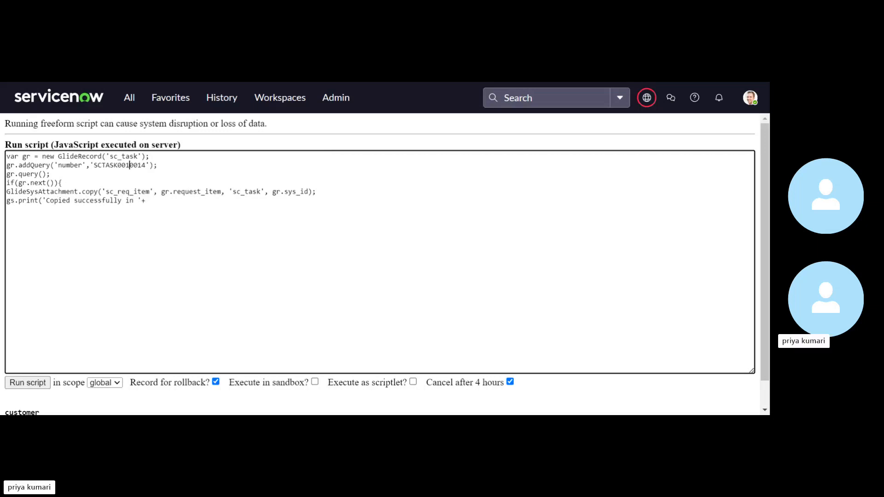
double_click(119, 165)
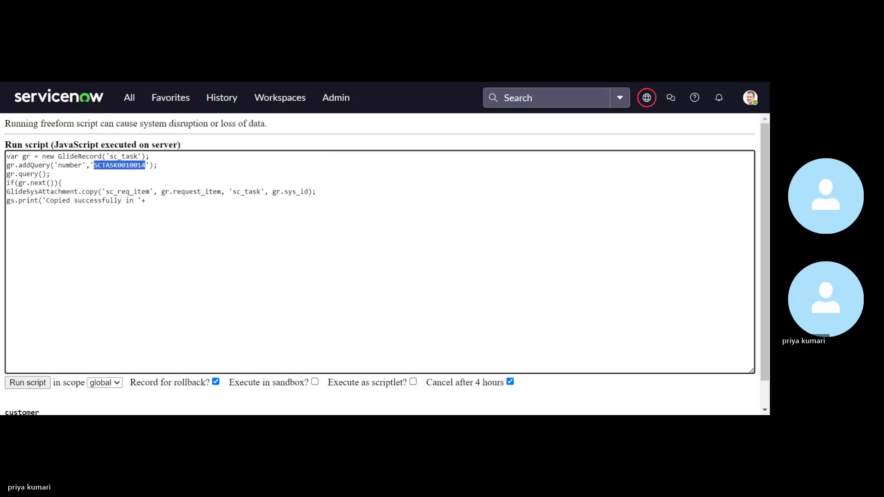
type("gr.n")
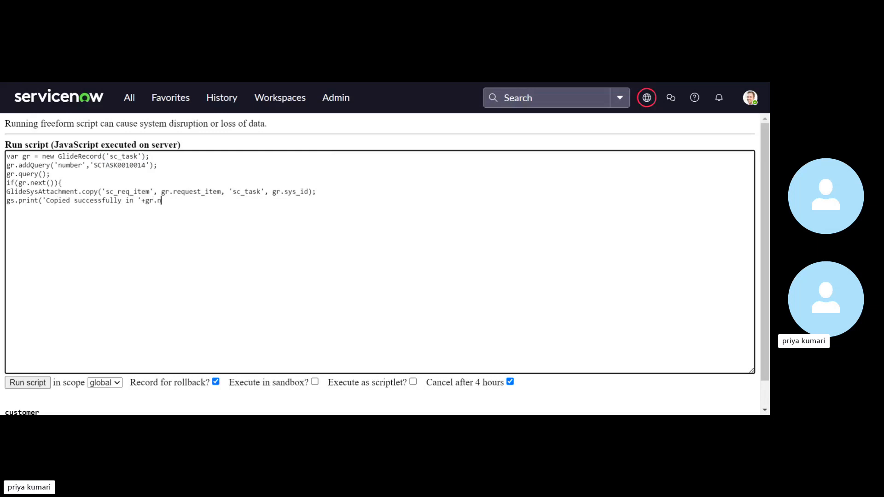
type("umber")
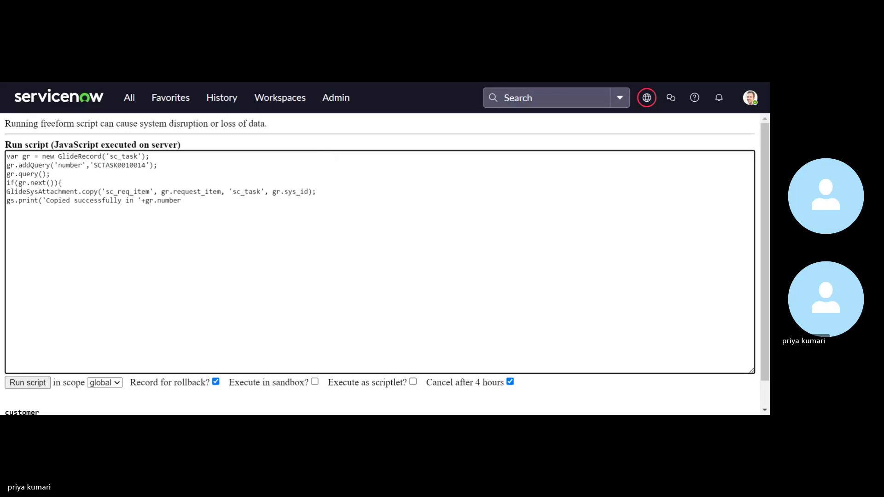
type(");}")
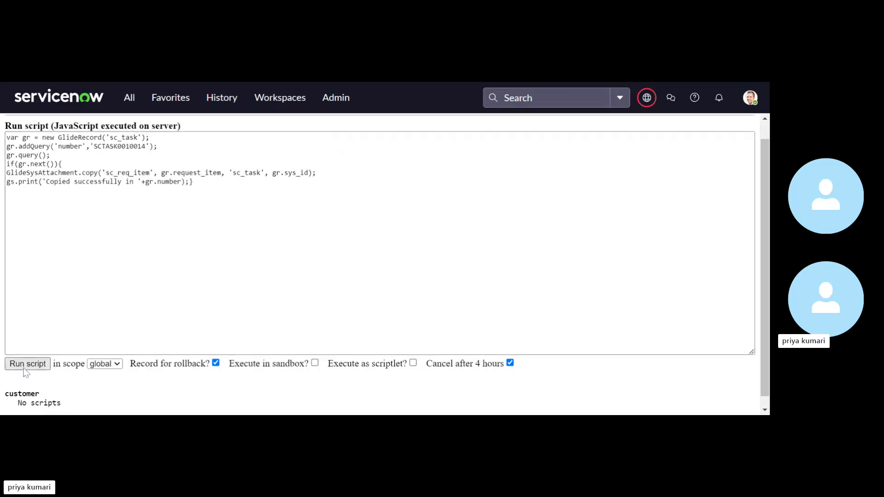
- Run the script, which prints 'Copied successfully in SCTASK0010014', and search globally for SCTASK0010014
left_click(26, 364)
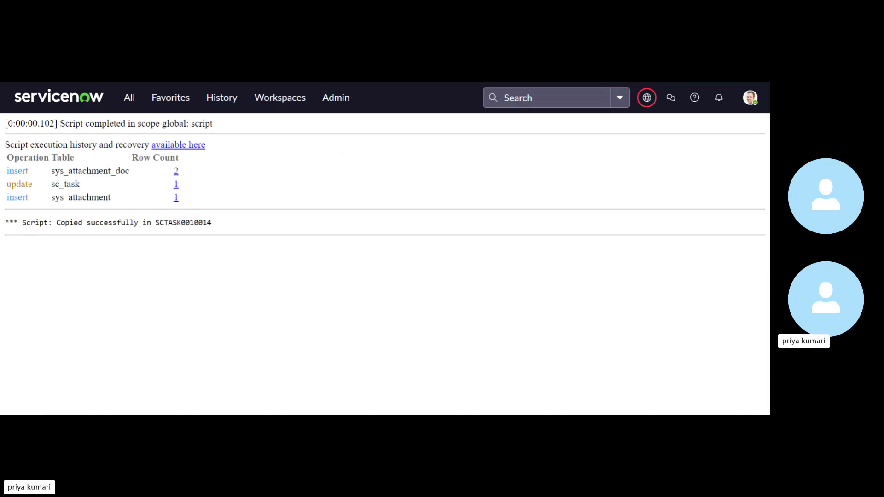
double_click(182, 222)
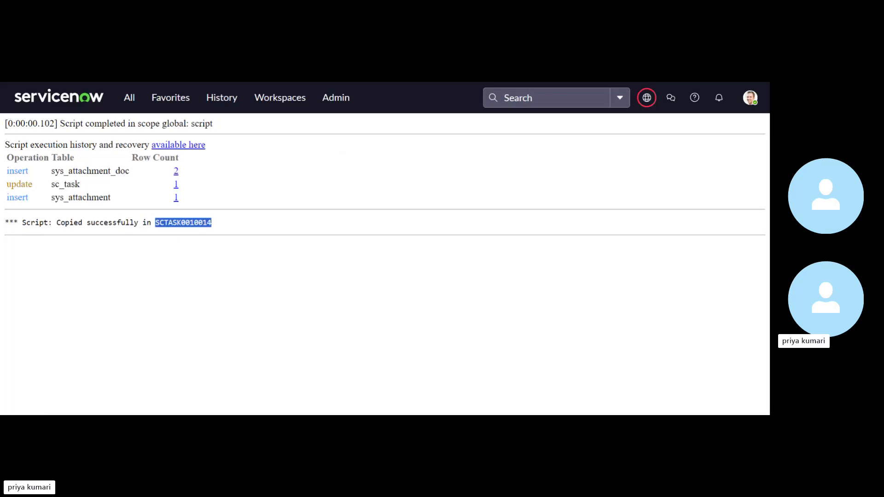
mouse_move(393, 99)
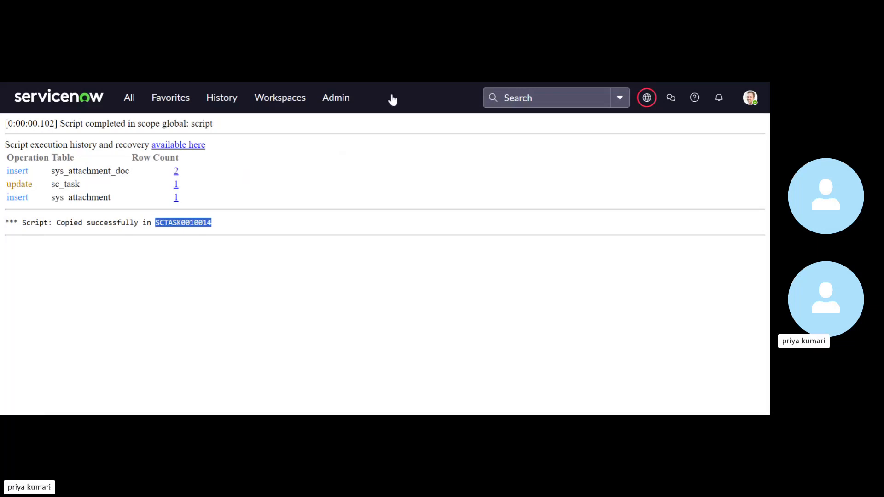
left_click(533, 98)
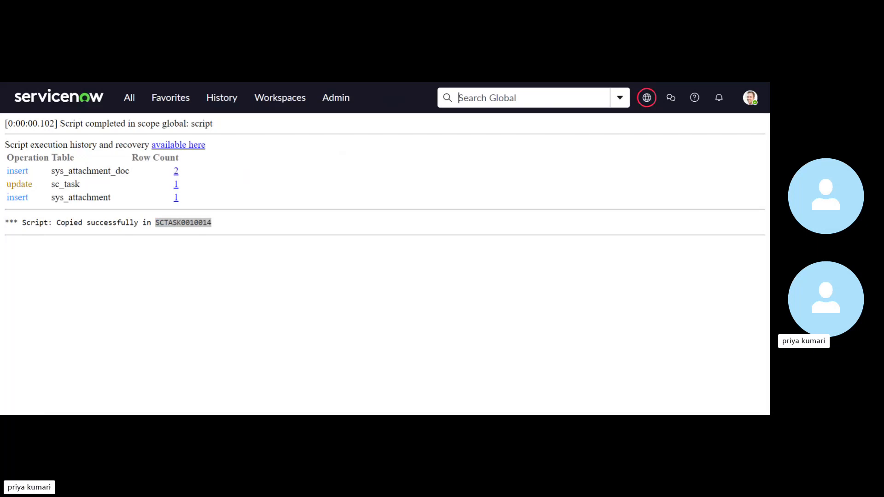
type("SCTASK0010014")
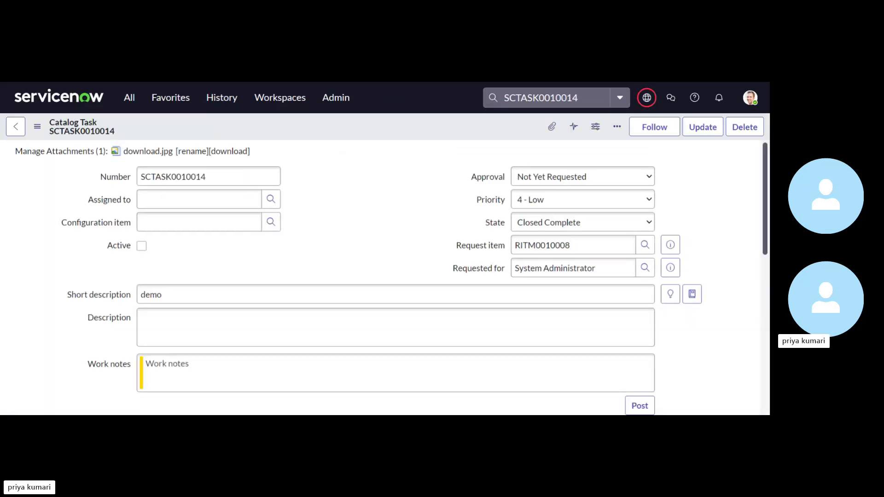
- Review the SCTASK0010014 form down to Activities, confirming download.jpg is attached
triple_click(208, 177)
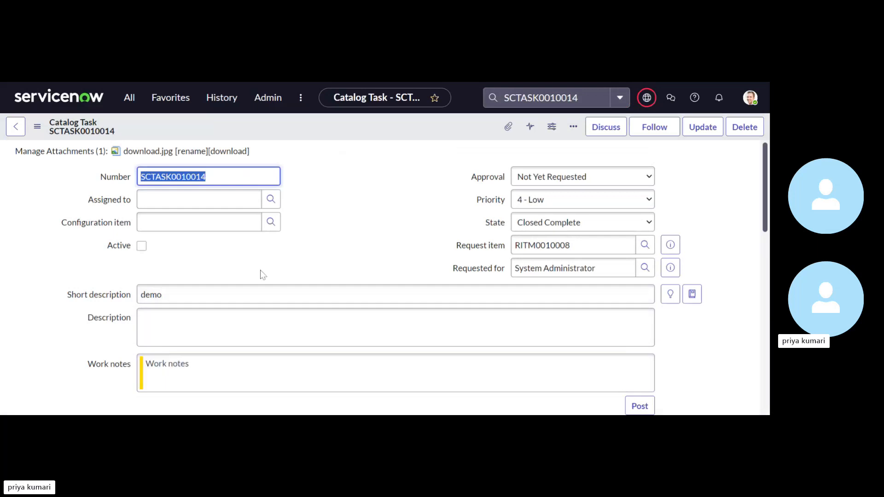
mouse_move(258, 164)
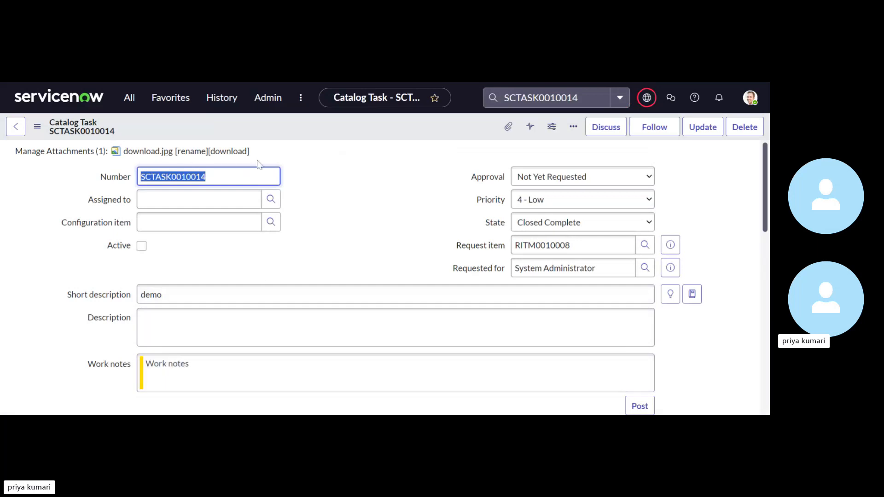
scroll("down", 3)
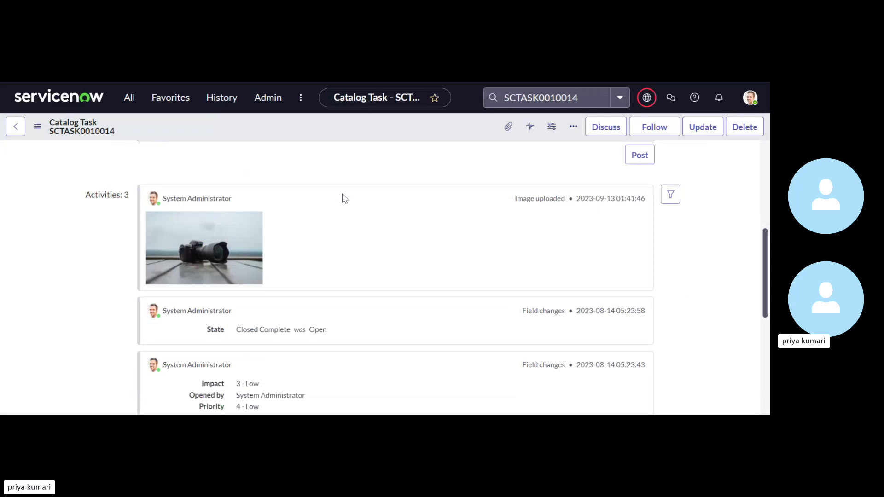
scroll("up", 3)
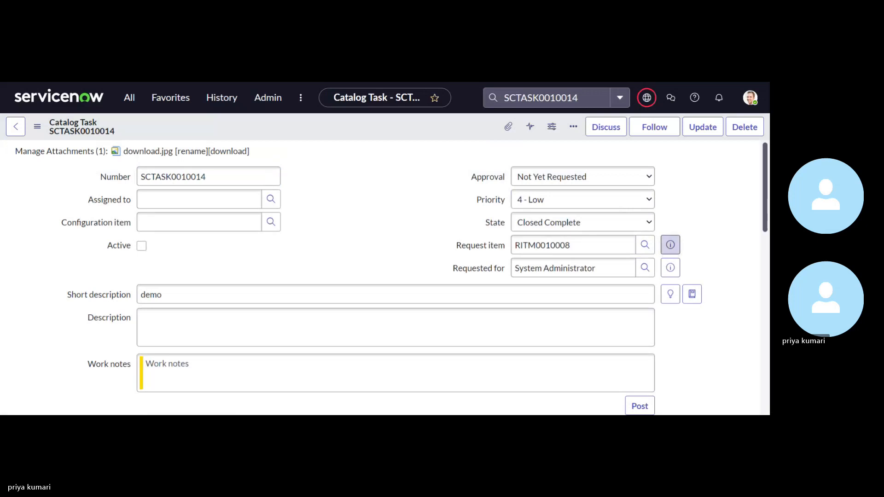
mouse_move(669, 245)
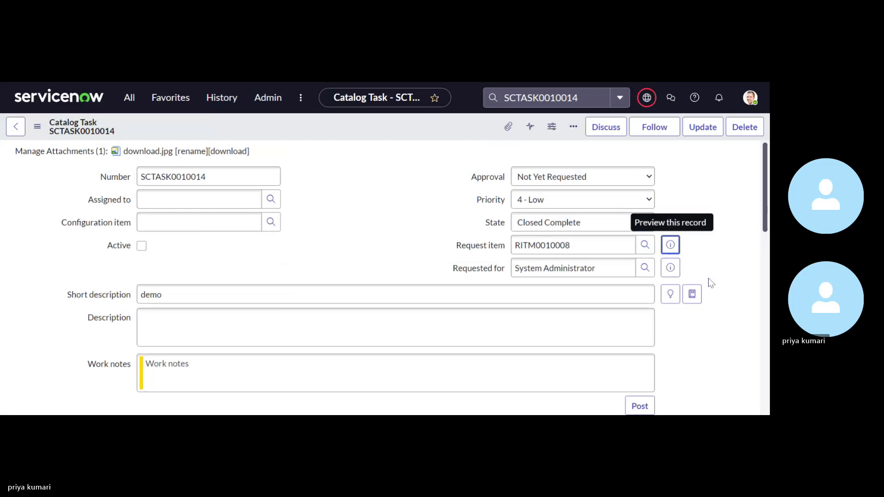
- Go to requested item RITM0010008 from the task and review its matching download.jpg attachment
left_click(670, 245)
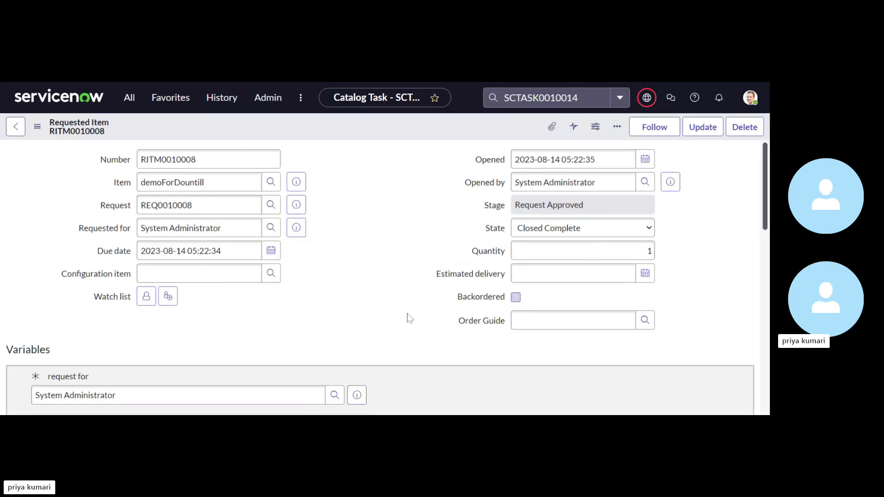
scroll("down", 3)
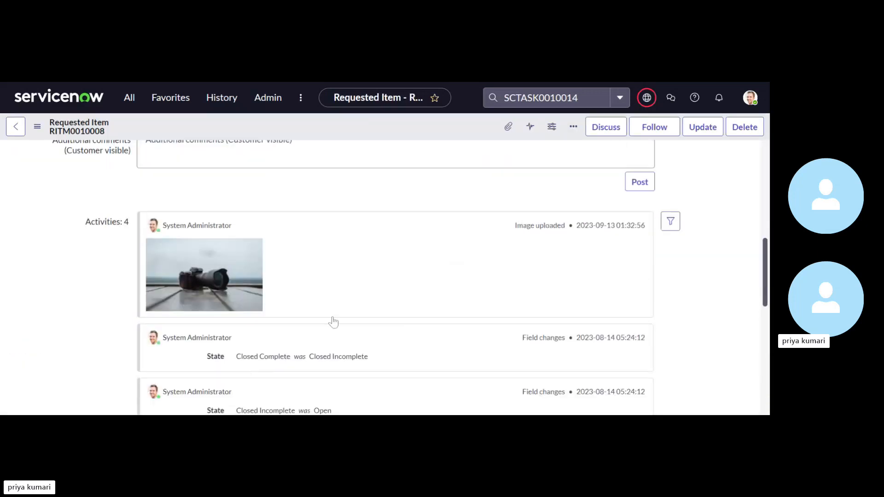
scroll("up", 3)
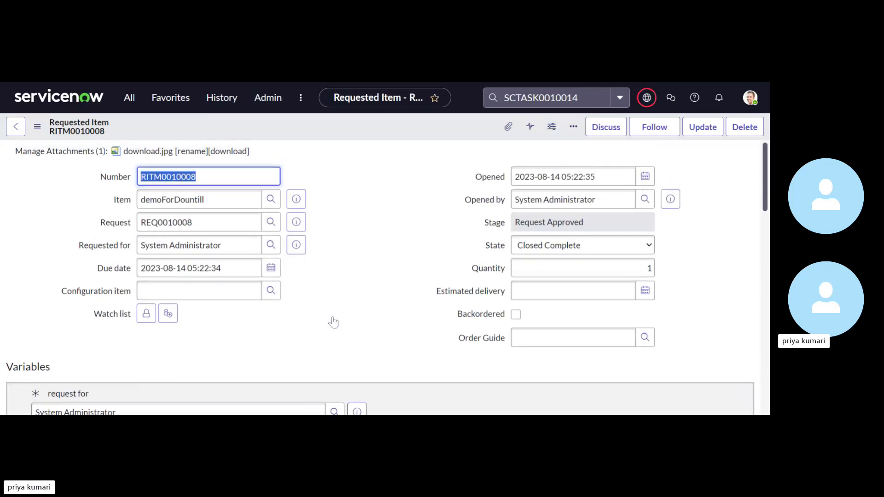